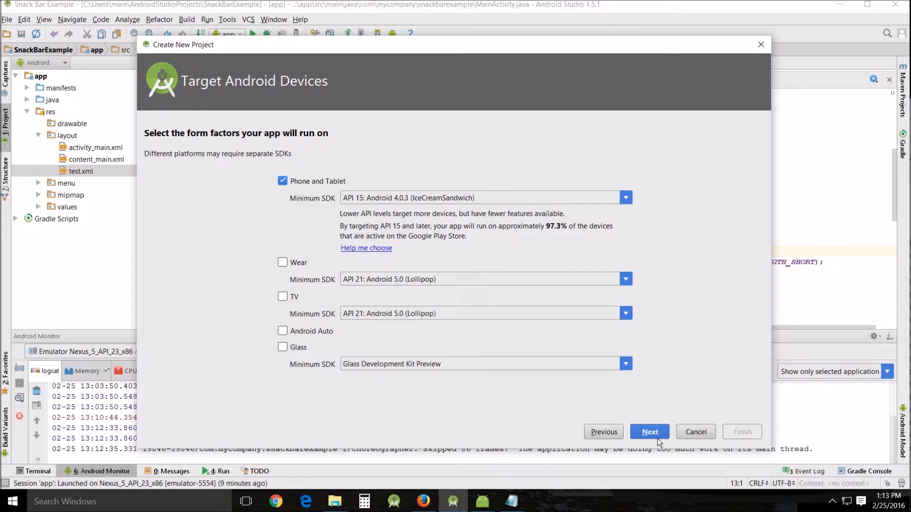
mouse_move(551, 399)
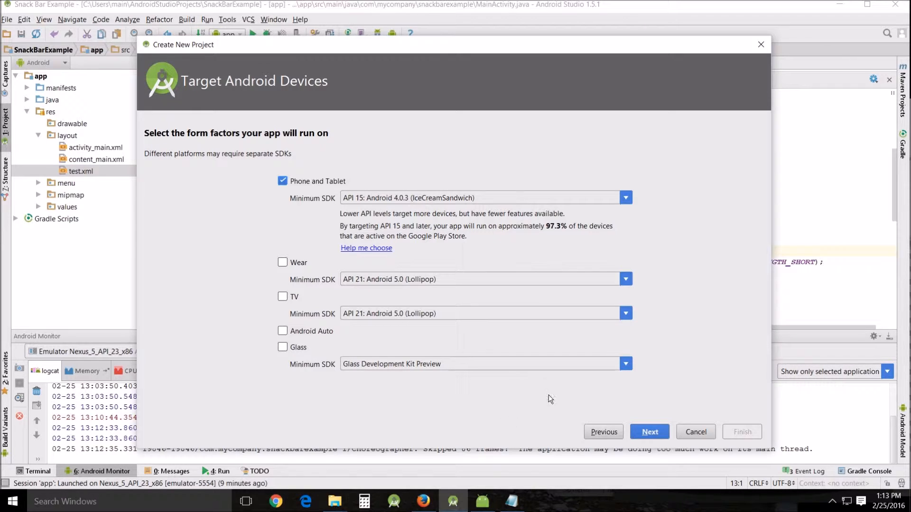
mouse_move(150, 241)
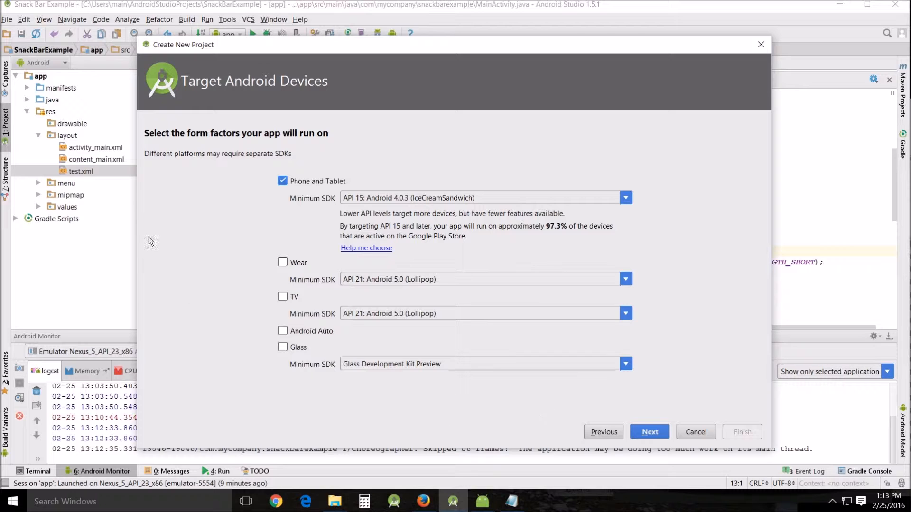
mouse_move(259, 250)
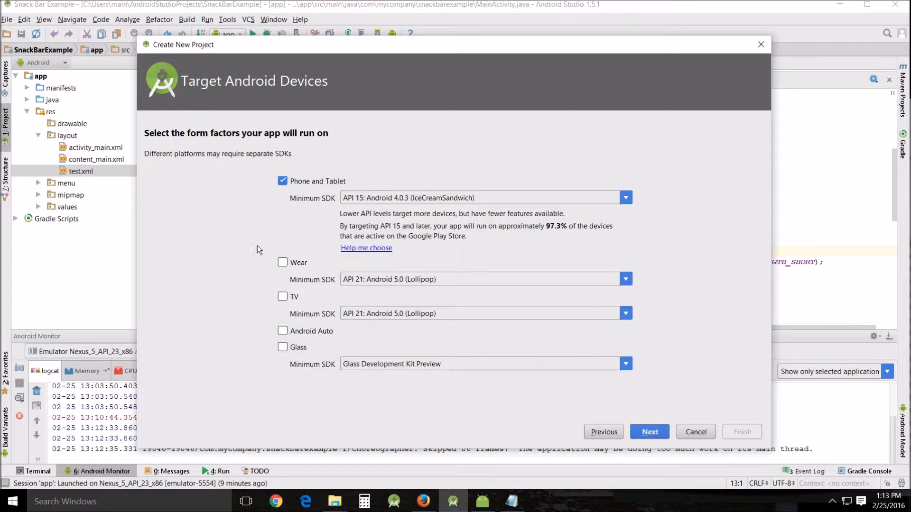
mouse_move(52, 56)
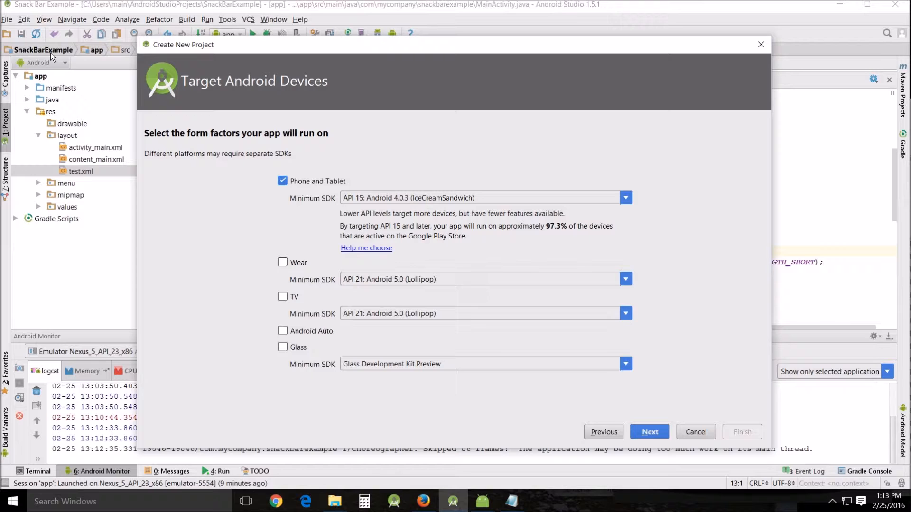
mouse_move(653, 410)
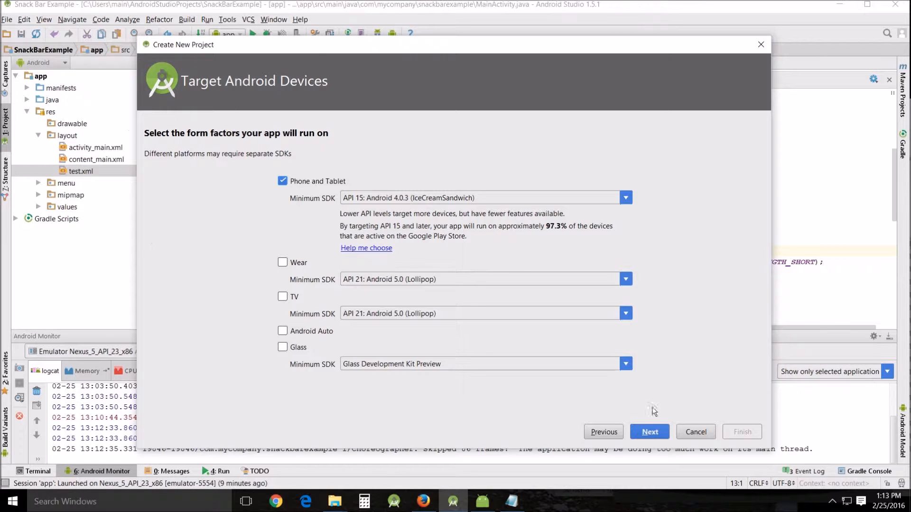
Keep Phone and Tablet (API 15) as the target and advance to activity template choices.
left_click(649, 432)
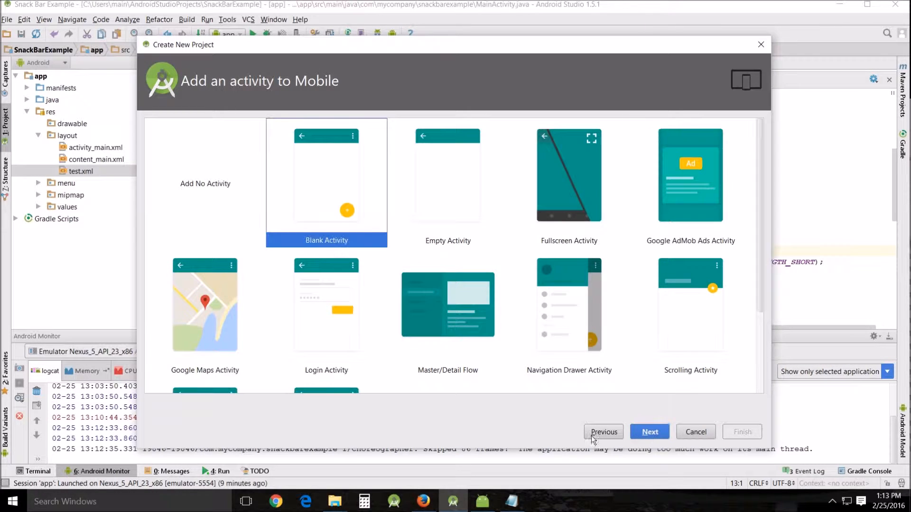
mouse_move(274, 166)
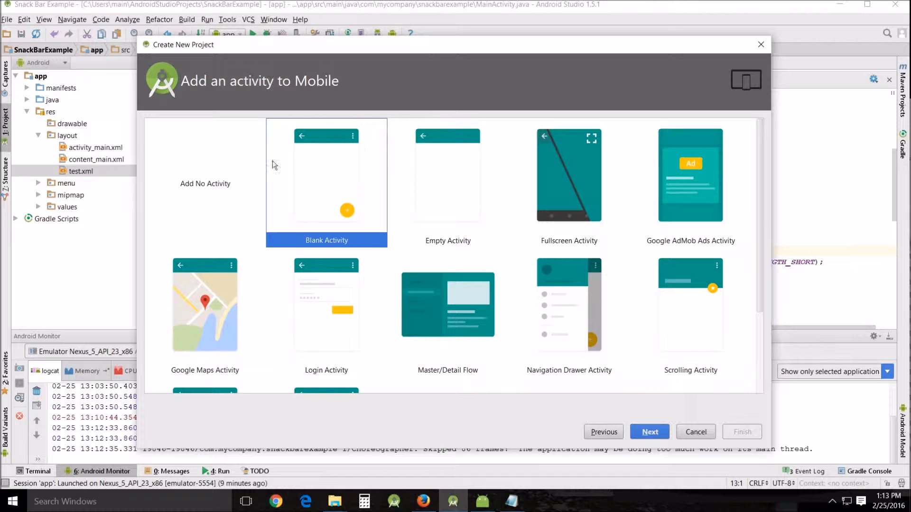
mouse_move(344, 204)
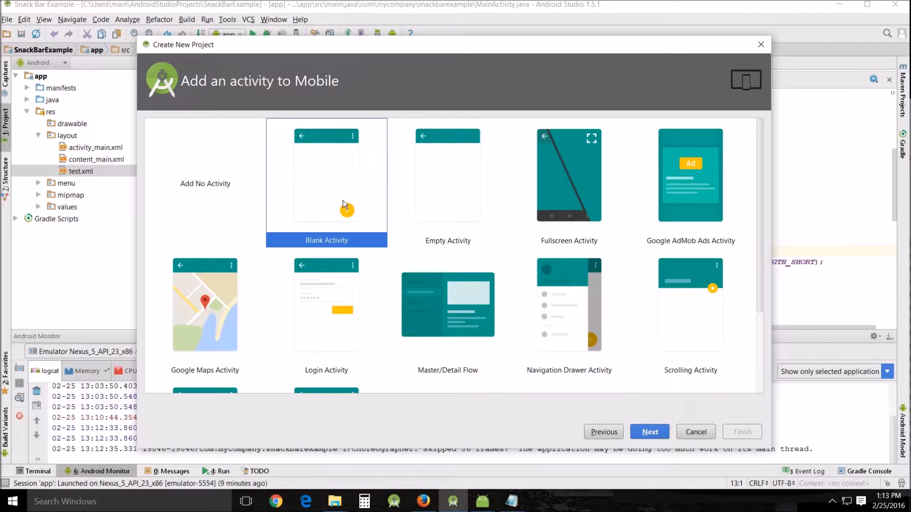
mouse_move(332, 153)
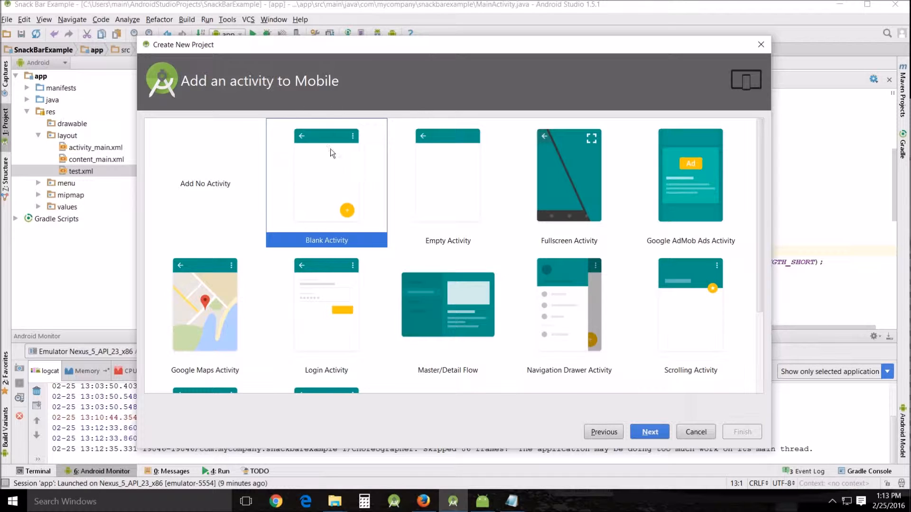
mouse_move(340, 199)
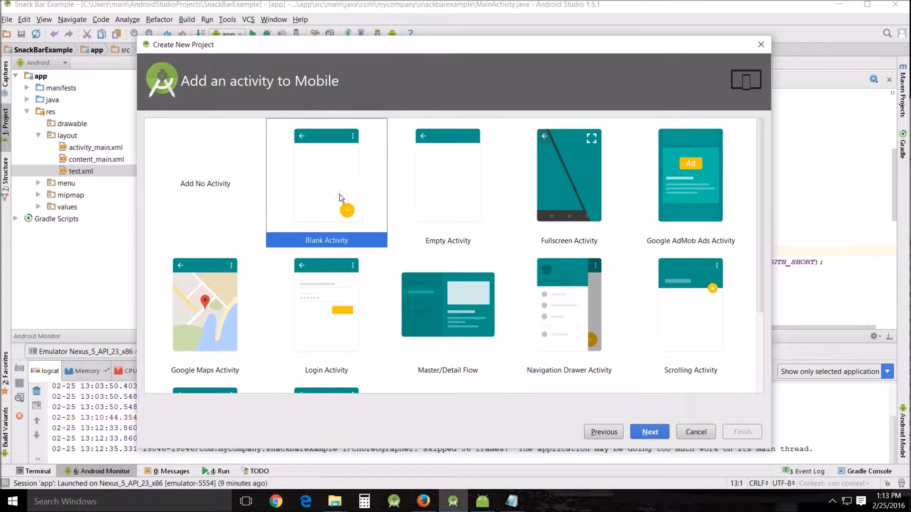
mouse_move(302, 170)
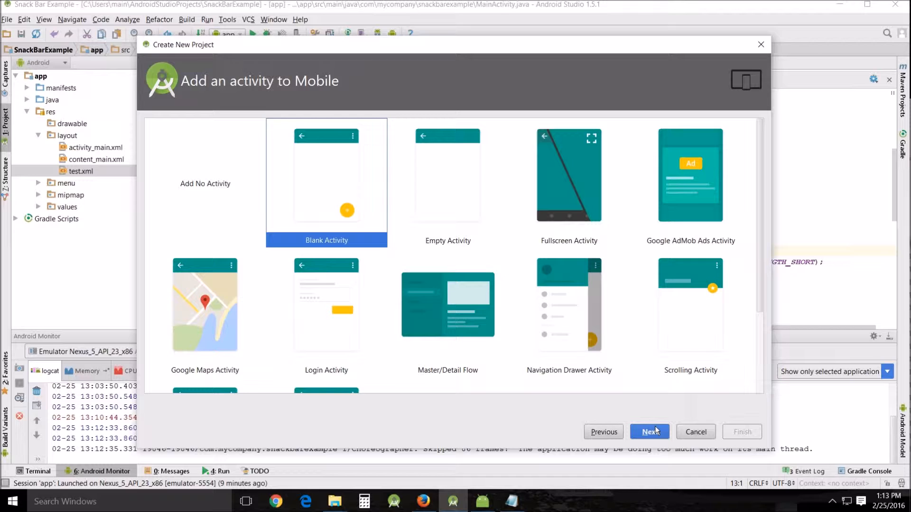
mouse_move(657, 440)
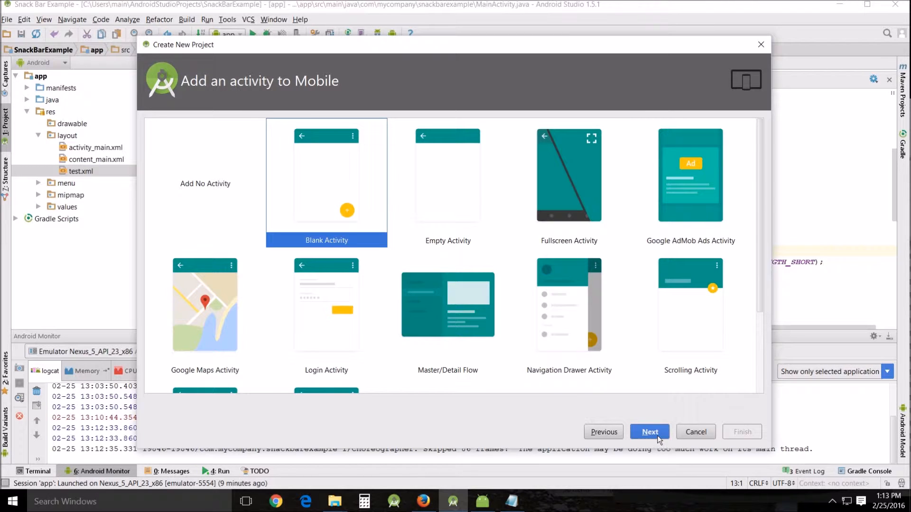
Cancel the wizard, relaunch the app and tap the mail button to show 'Look Here, Another Food Theme Item'.
left_click(649, 432)
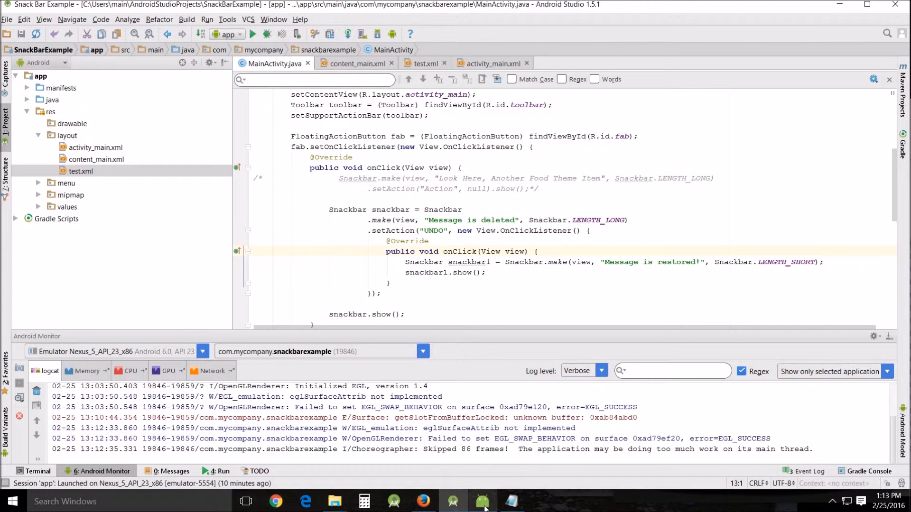
left_click(480, 501)
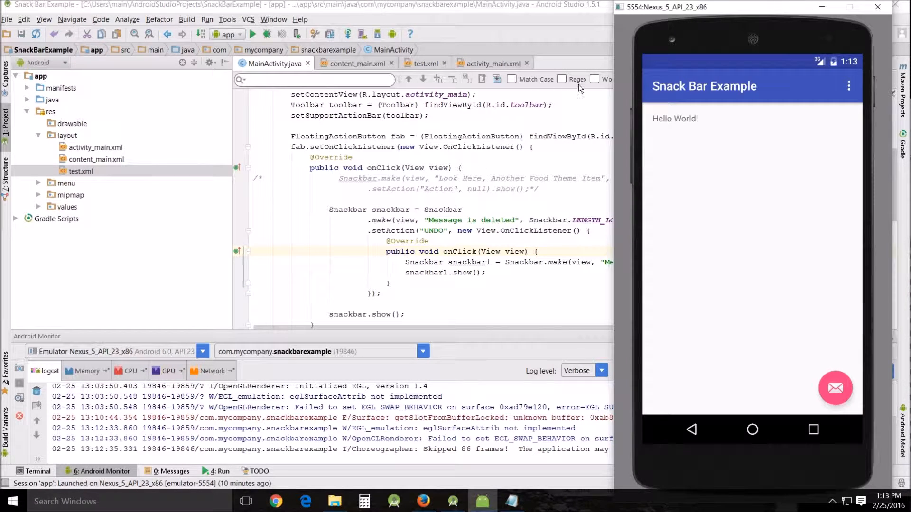
mouse_move(801, 186)
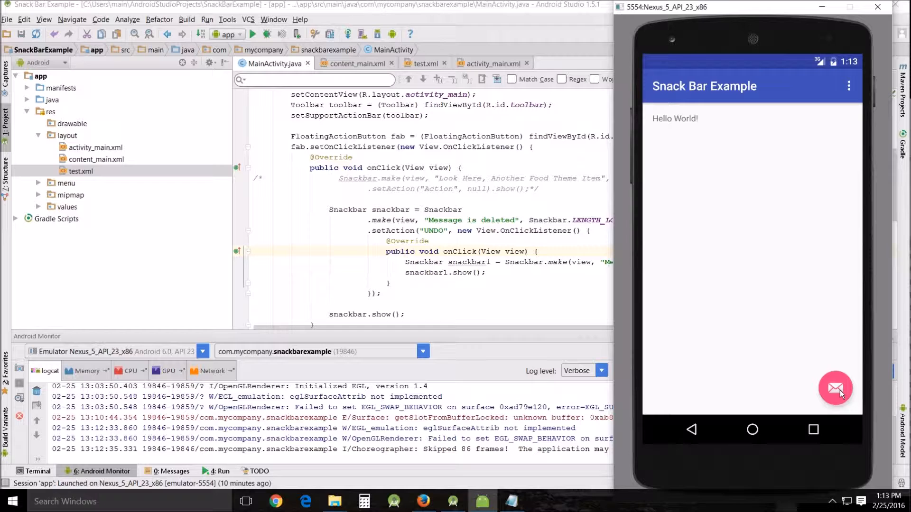
left_click(253, 34)
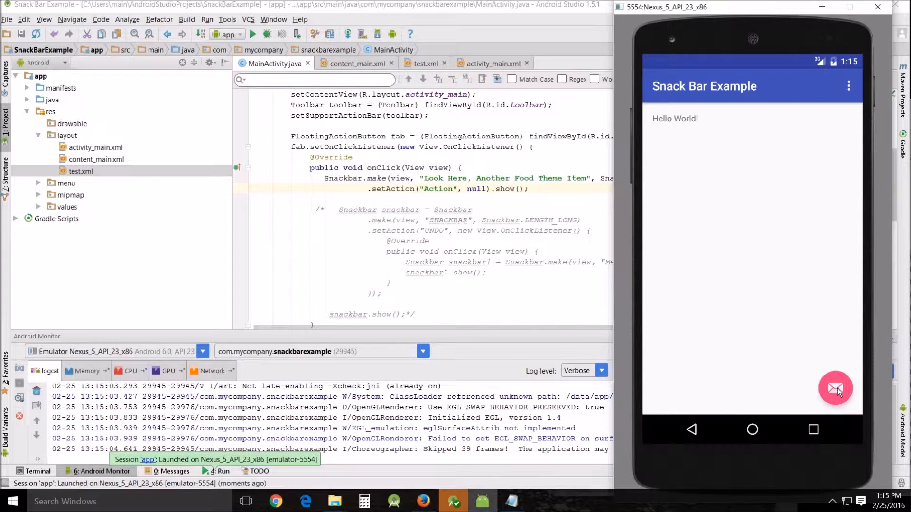
left_click(835, 389)
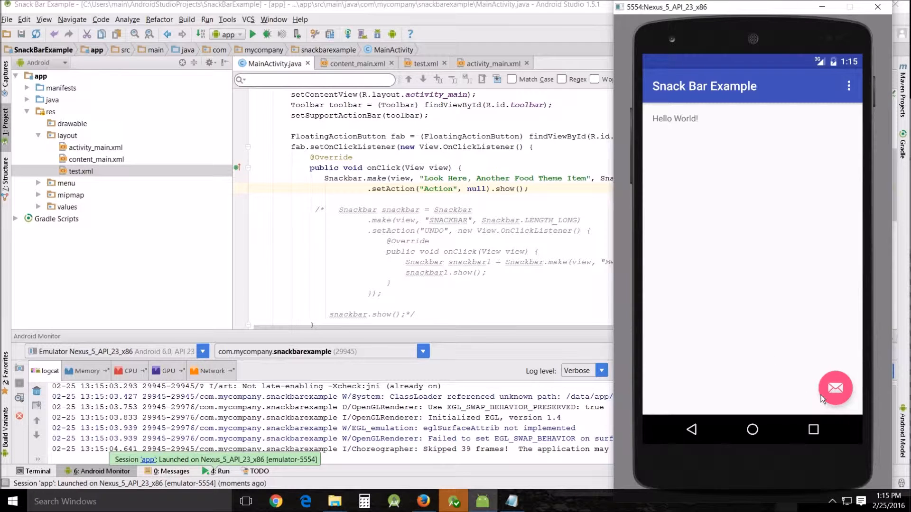
left_click(835, 388)
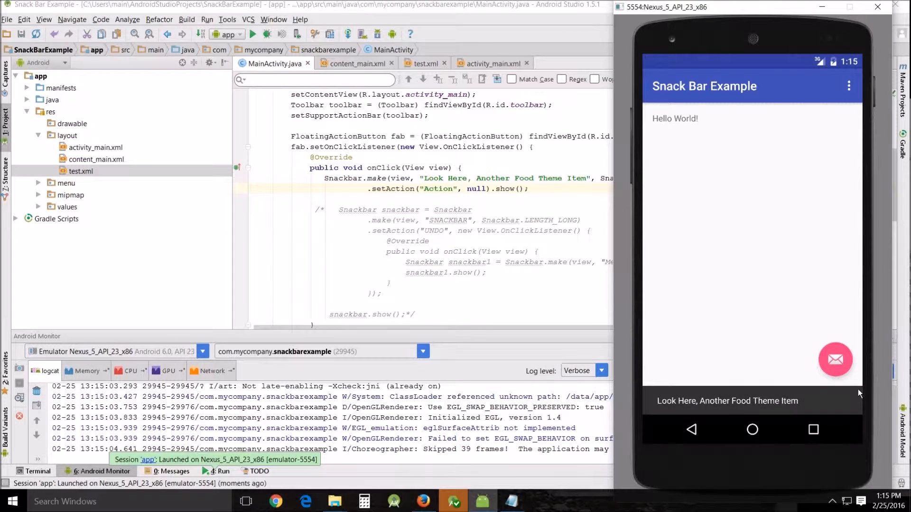
mouse_move(832, 397)
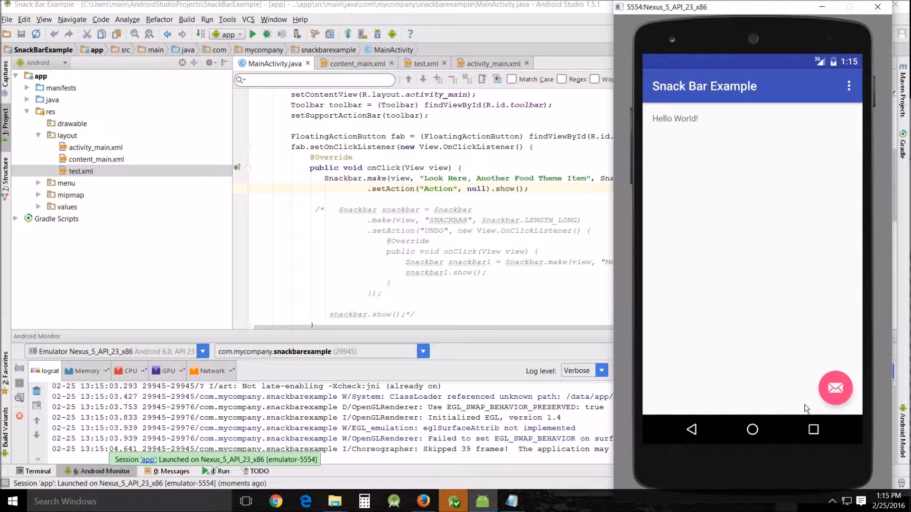
mouse_move(735, 405)
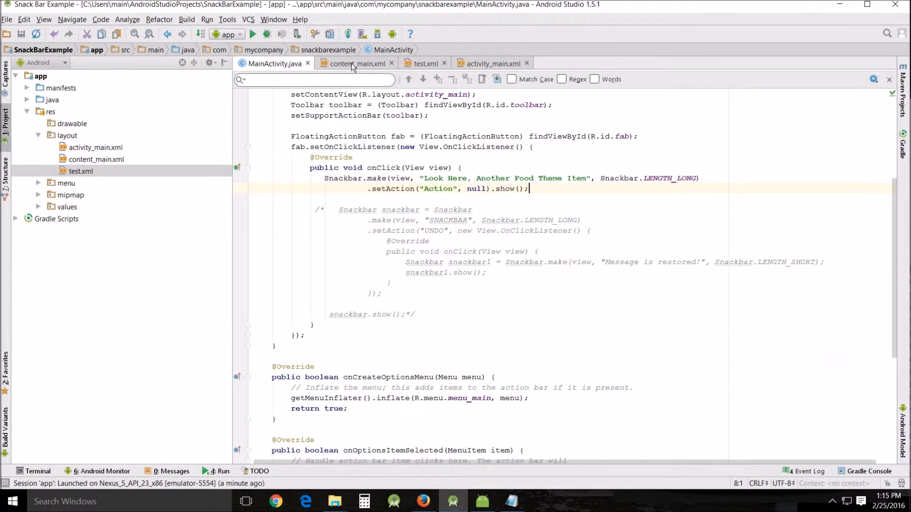
Look over content_main.xml and activity_main.xml, then preview content_main.xml in the Design view.
left_click(355, 63)
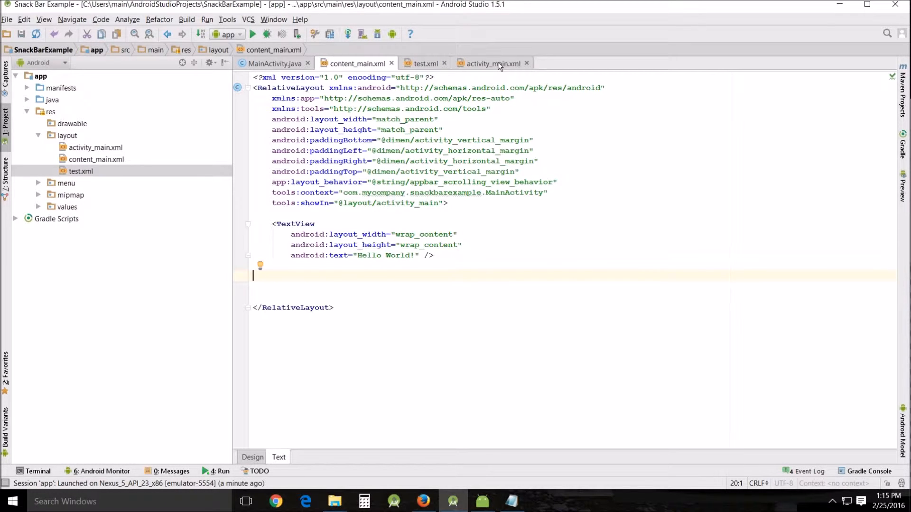
left_click(491, 63)
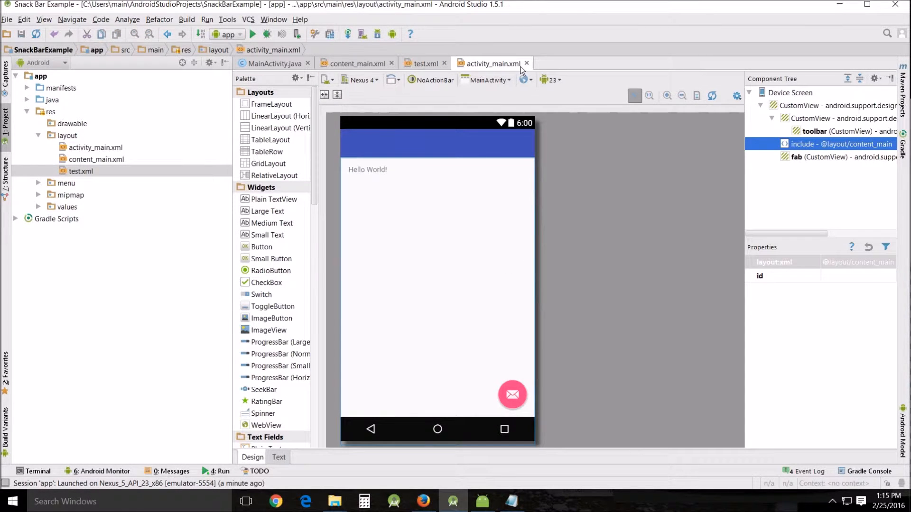
mouse_move(443, 355)
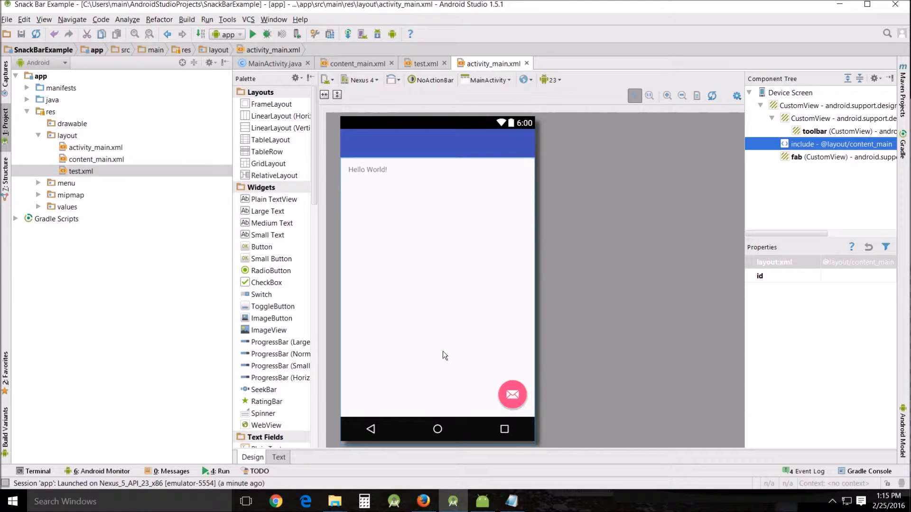
mouse_move(430, 231)
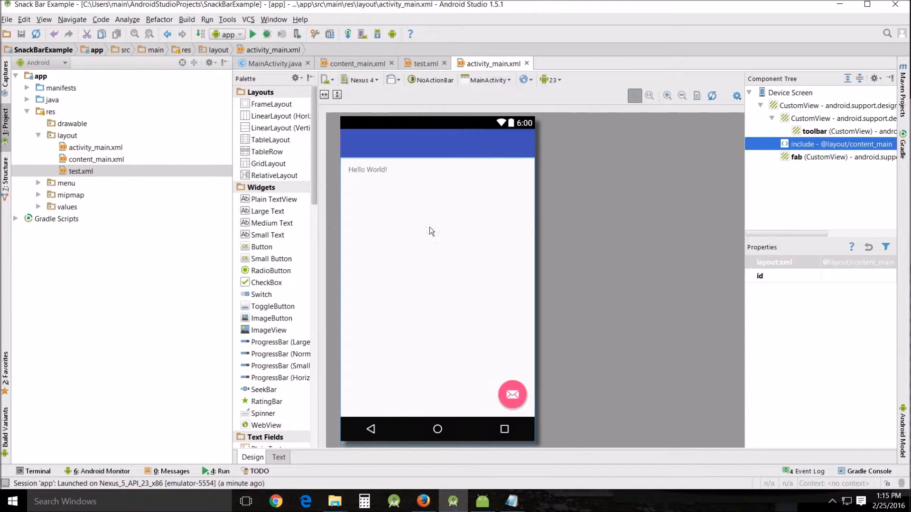
mouse_move(422, 285)
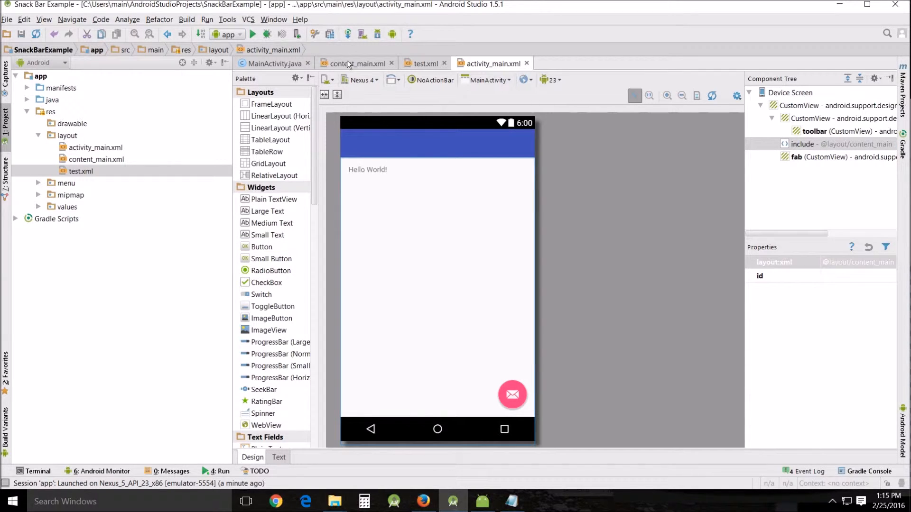
left_click(356, 63)
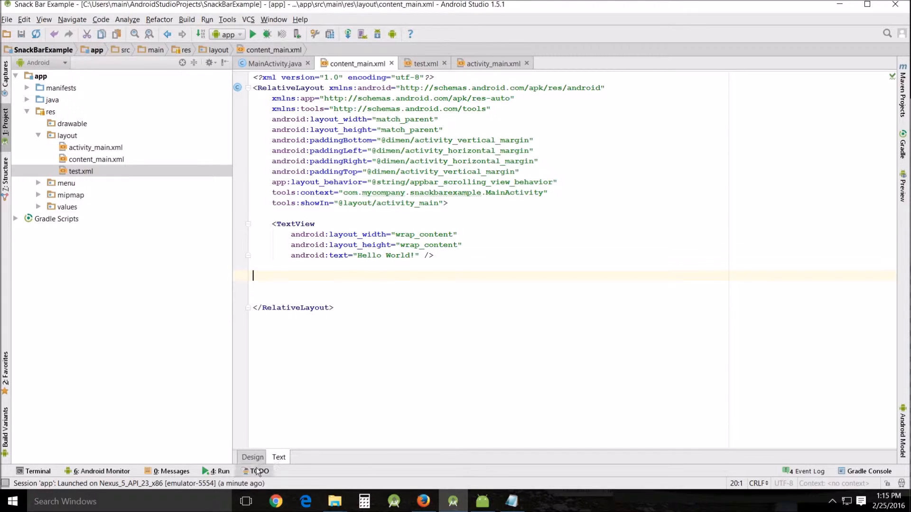
left_click(251, 457)
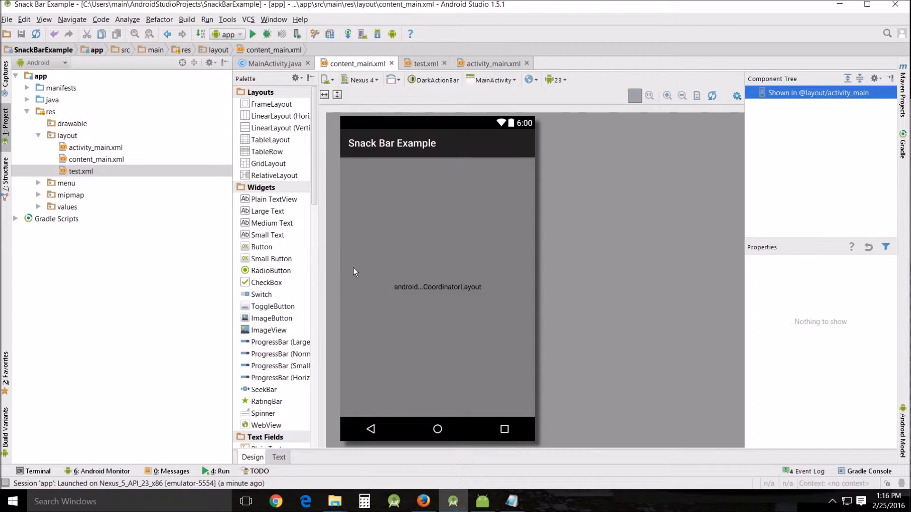
mouse_move(427, 280)
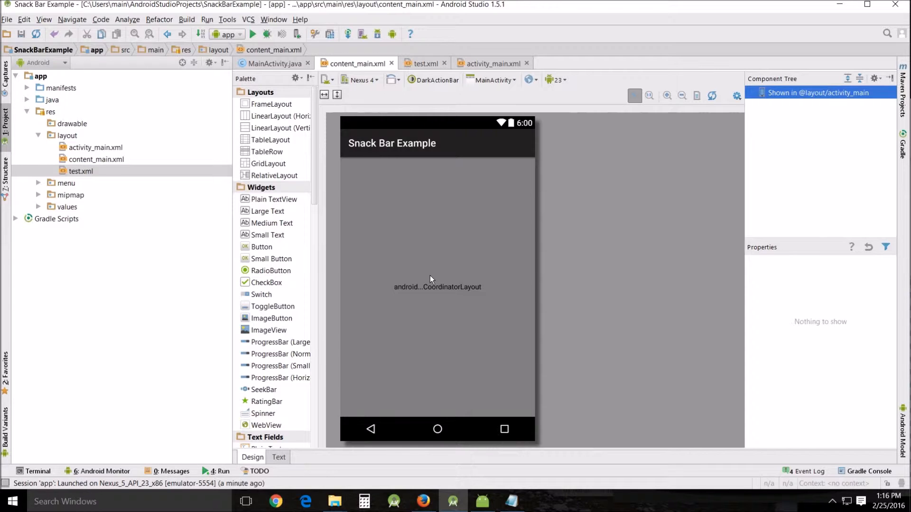
mouse_move(442, 244)
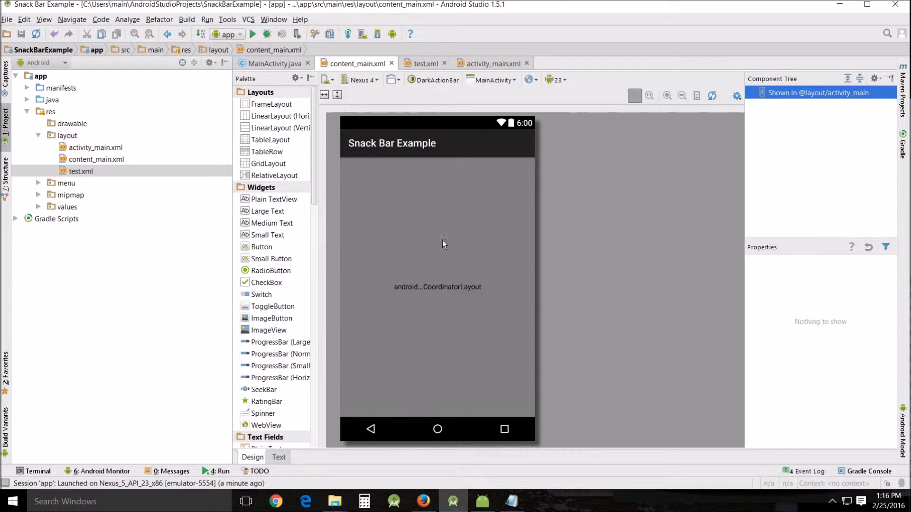
mouse_move(441, 247)
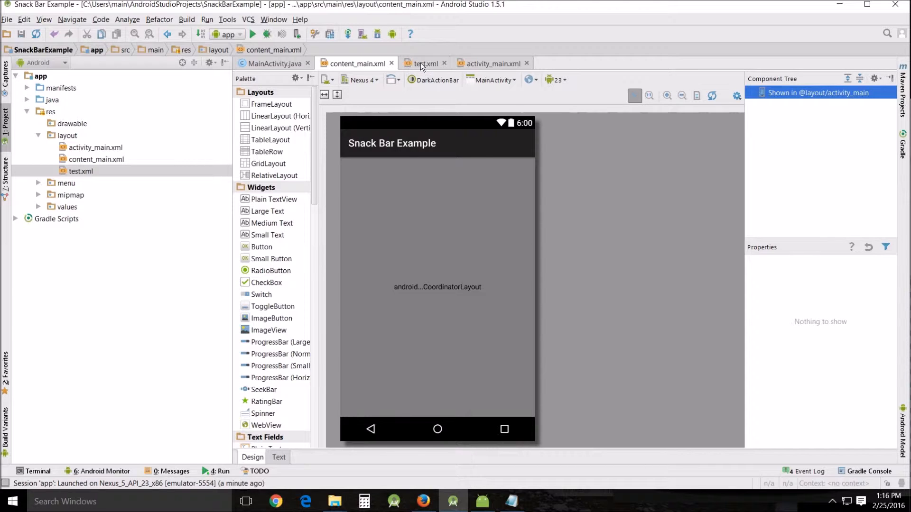
mouse_move(425, 63)
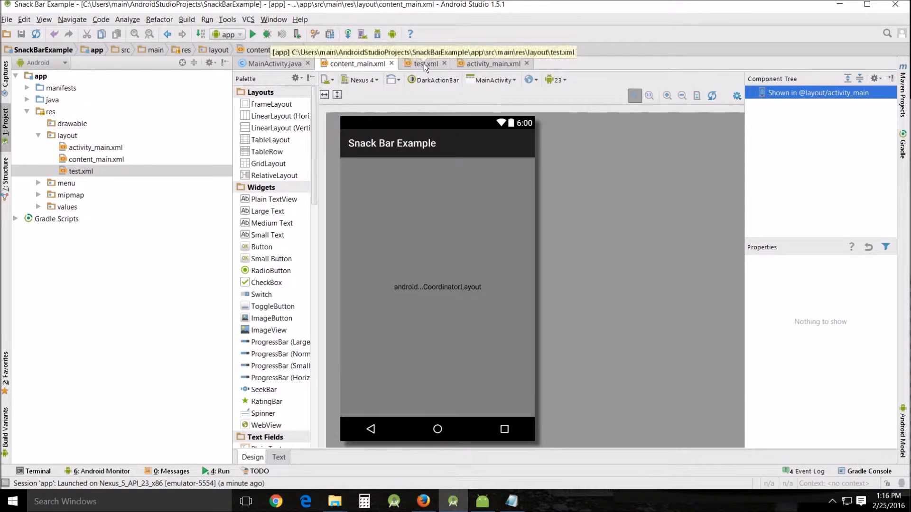
In test.xml's Design view, set the centred button's text to 'Change Color'.
left_click(279, 457)
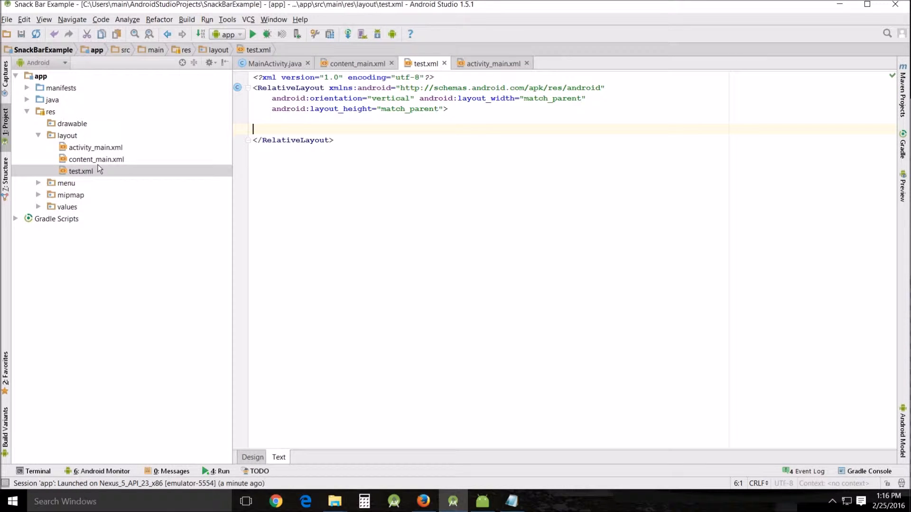
mouse_move(104, 174)
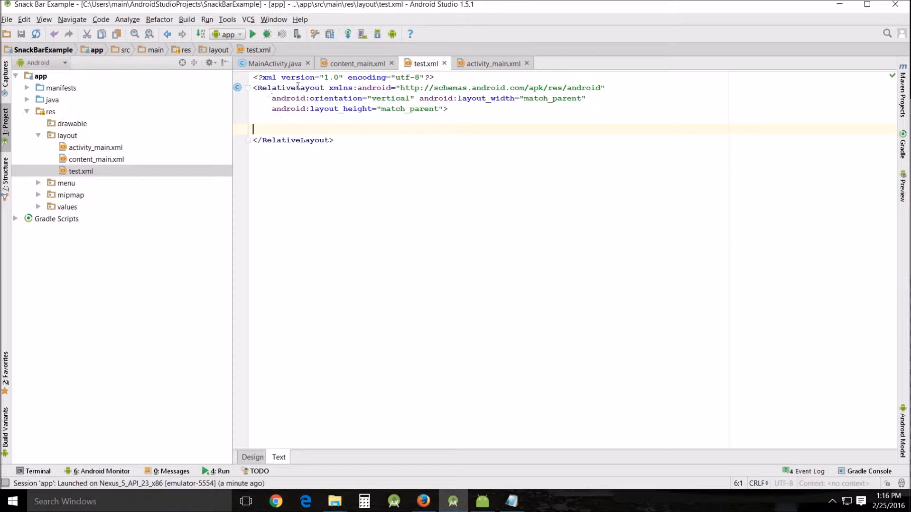
left_click(357, 63)
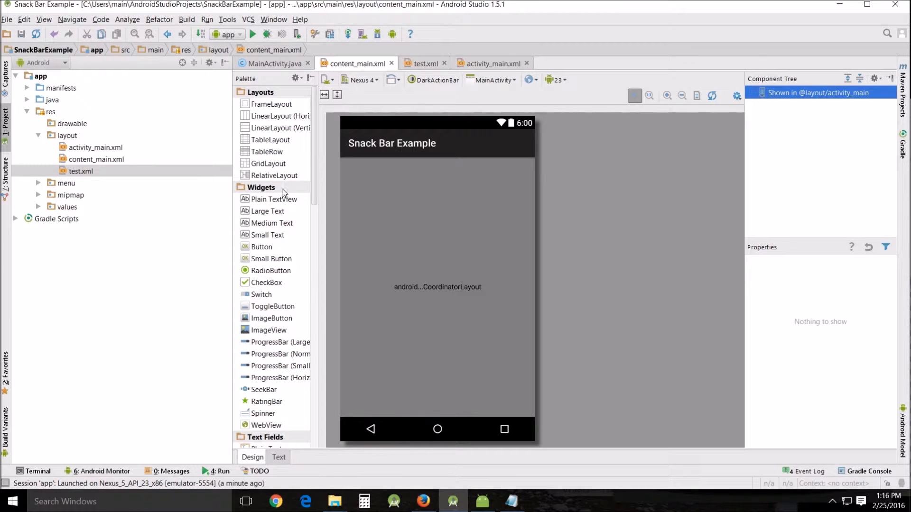
left_click(278, 458)
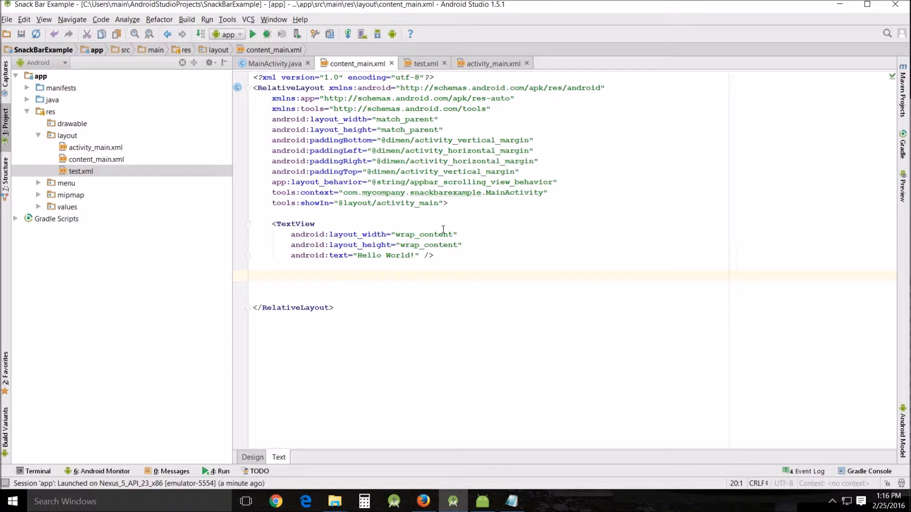
left_click(422, 63)
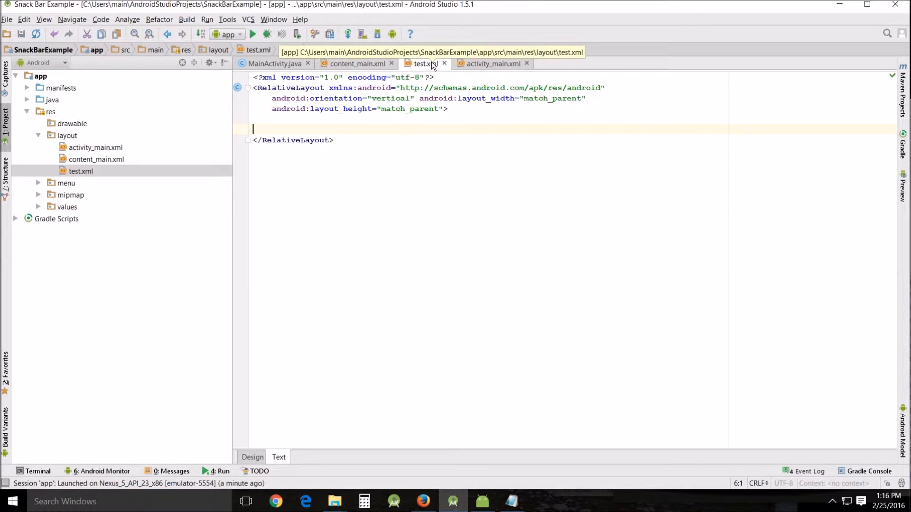
mouse_move(357, 63)
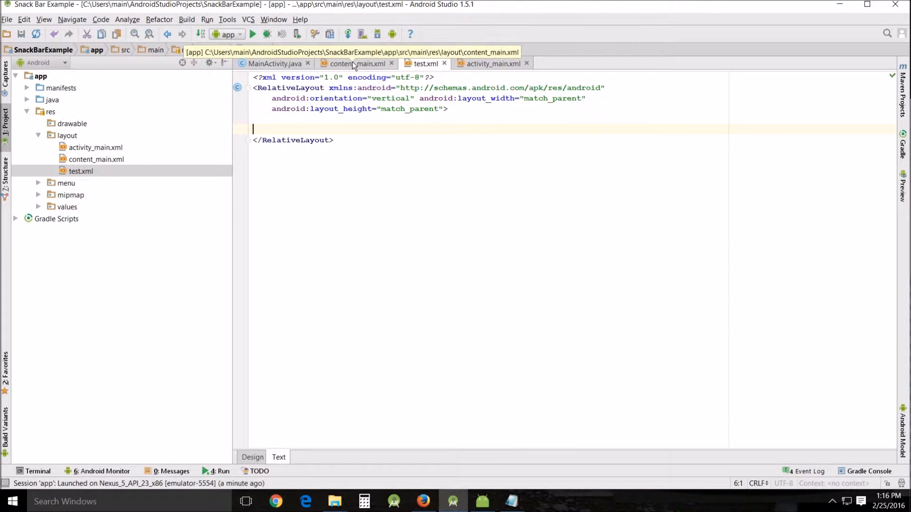
left_click(251, 457)
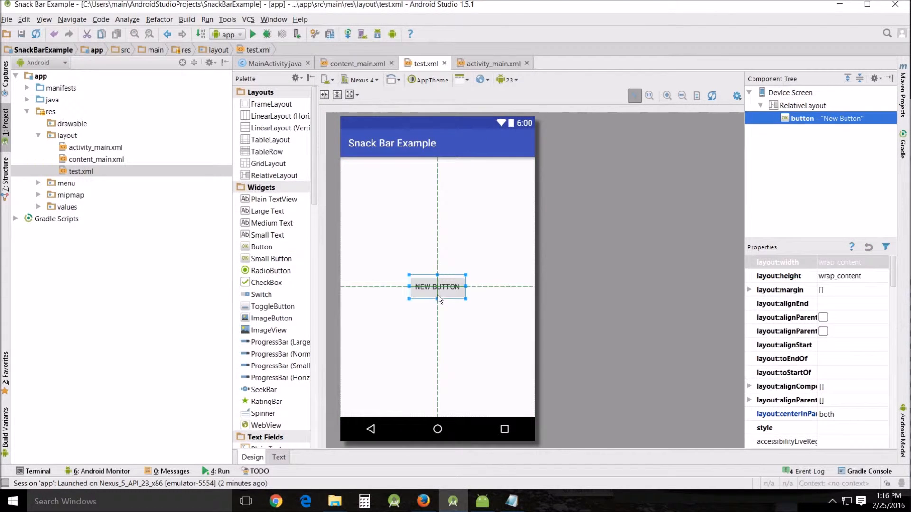
double_click(437, 286)
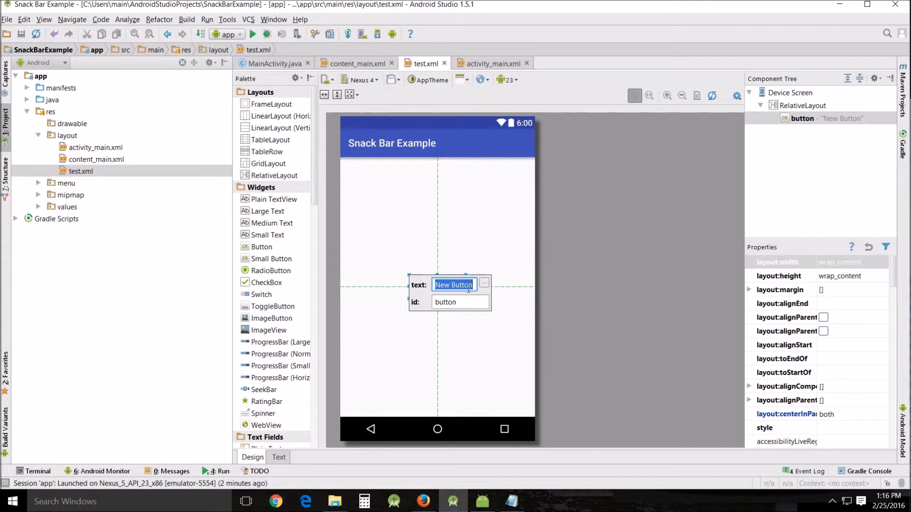
type("Change Colo")
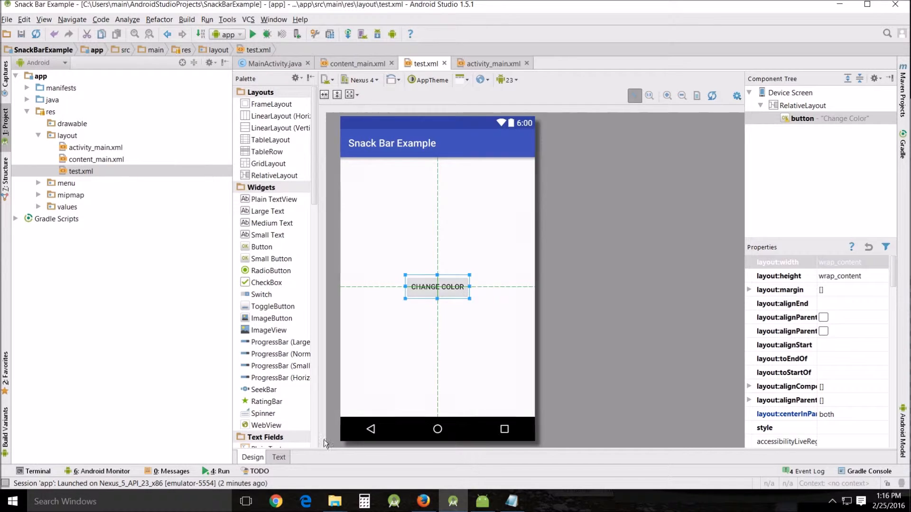
Copy test.xml's Button element into content_main.xml and preview it in activity_main.xml.
left_click(278, 457)
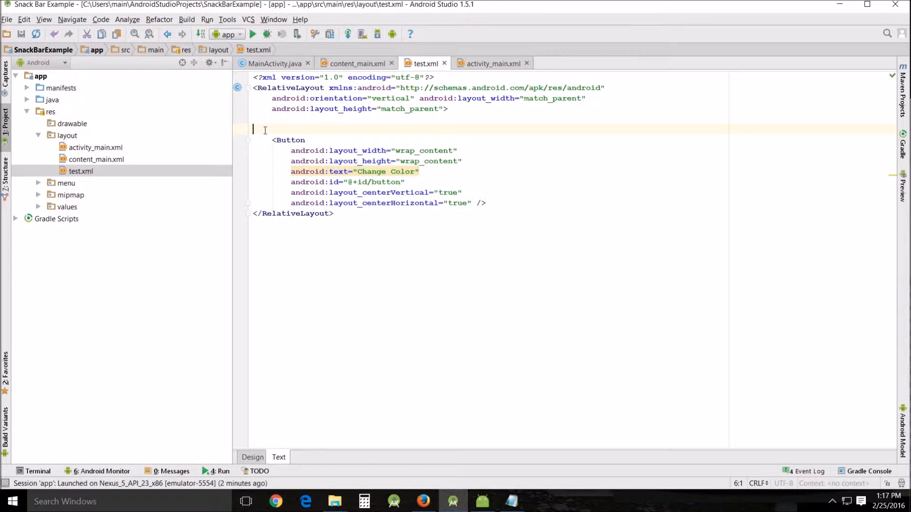
left_click_drag(253, 129, 461, 192)
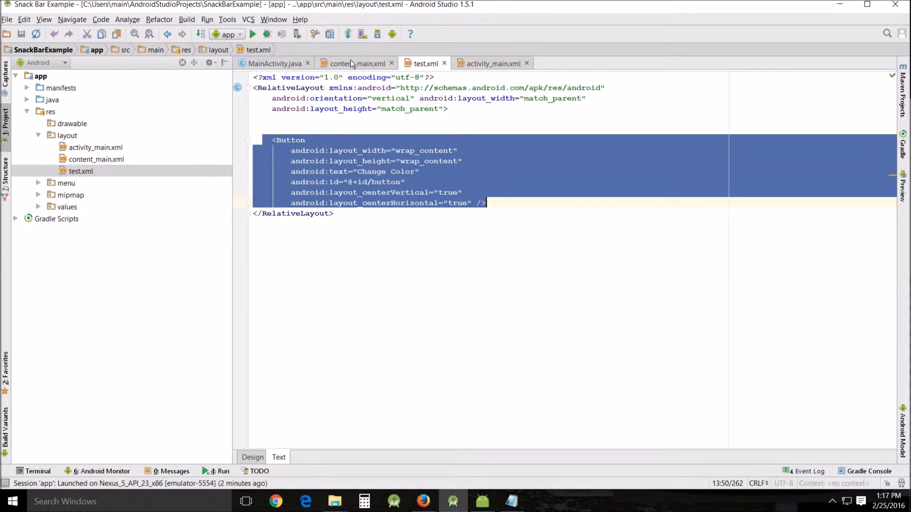
left_click(357, 64)
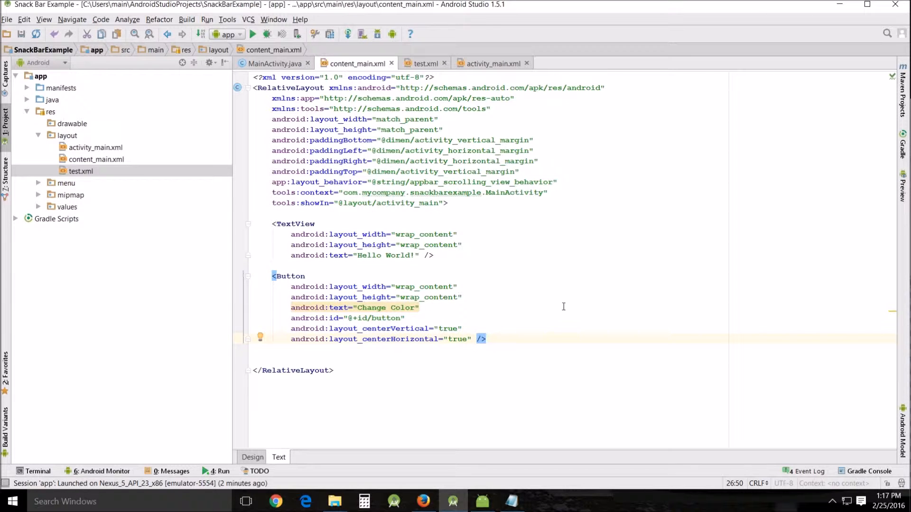
mouse_move(502, 67)
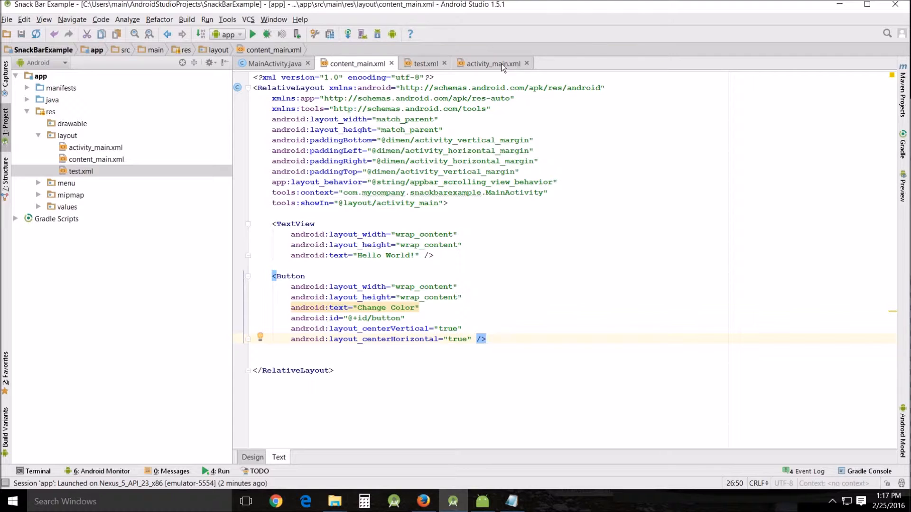
left_click(491, 63)
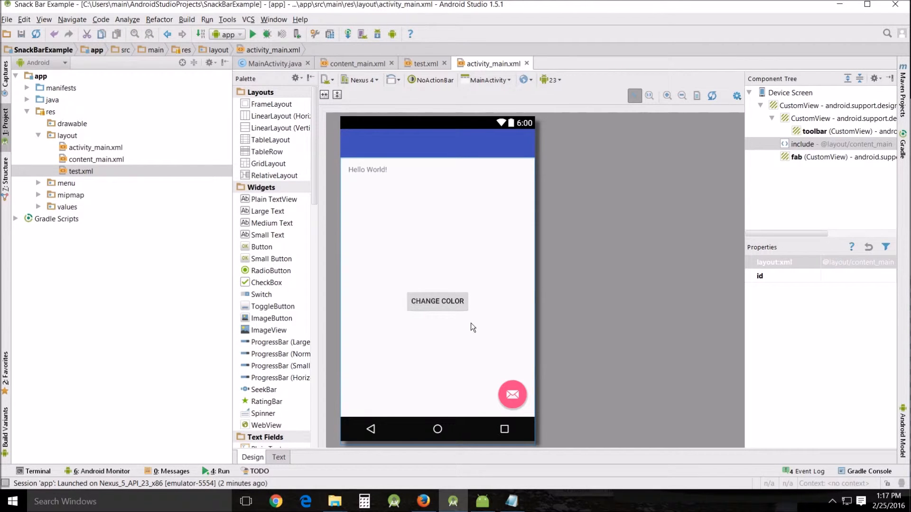
mouse_move(407, 284)
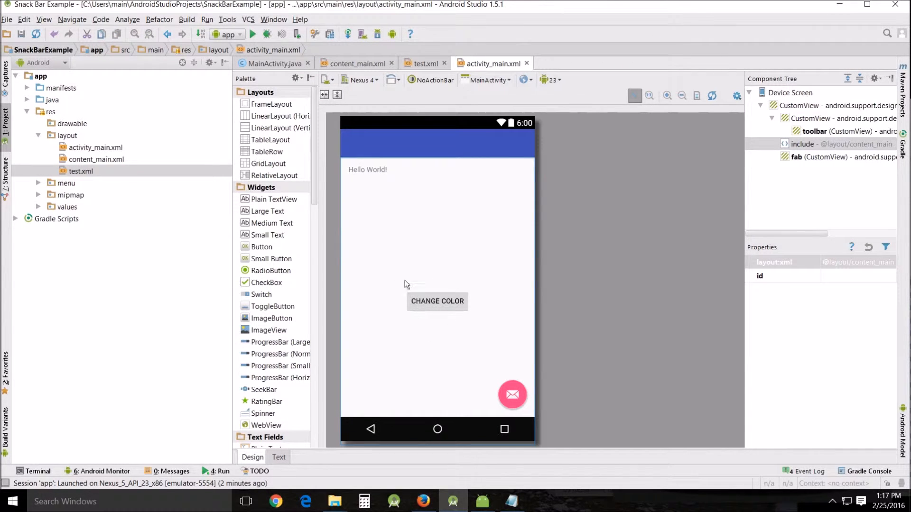
mouse_move(441, 318)
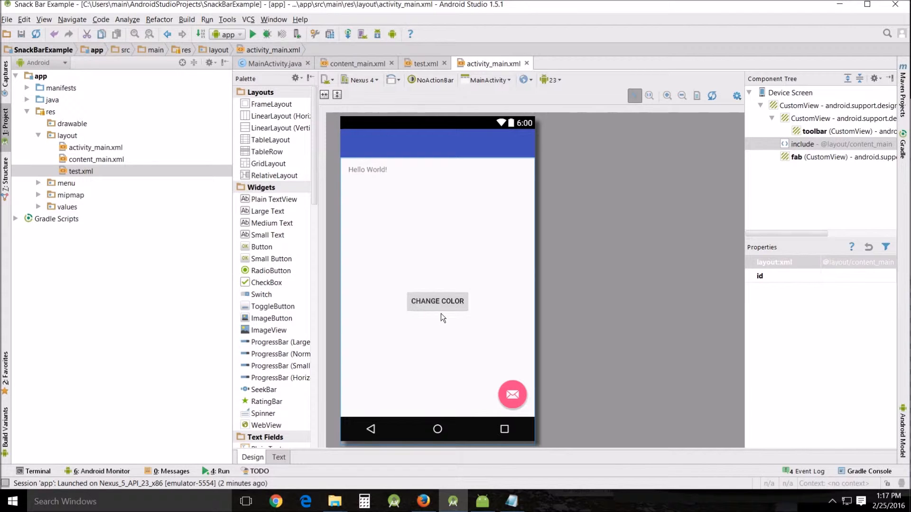
mouse_move(419, 297)
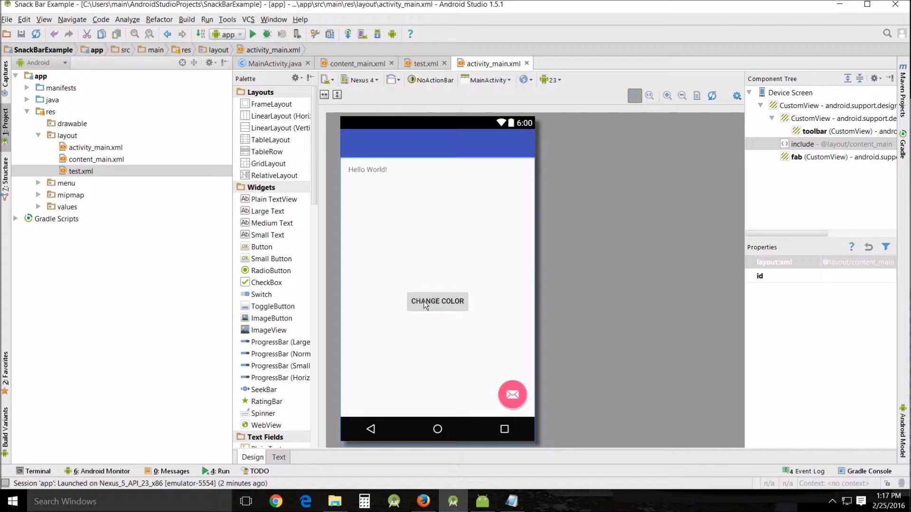
mouse_move(458, 237)
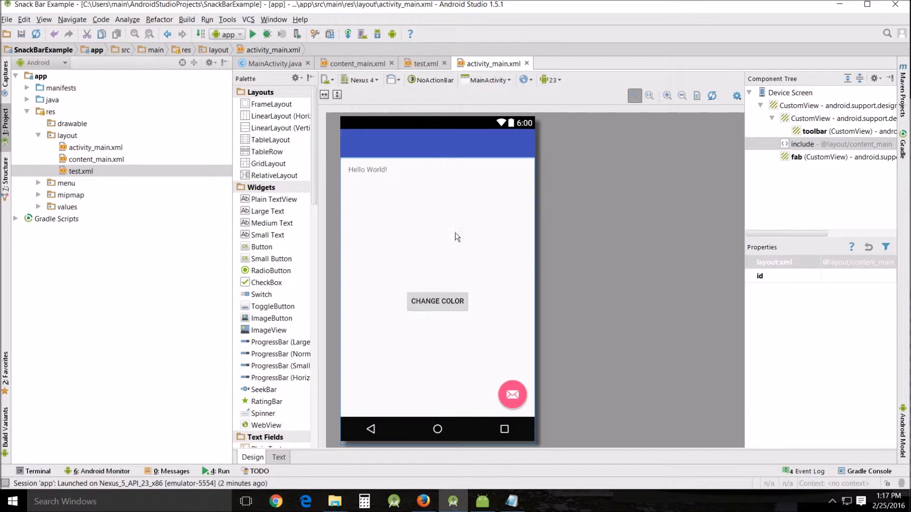
mouse_move(440, 290)
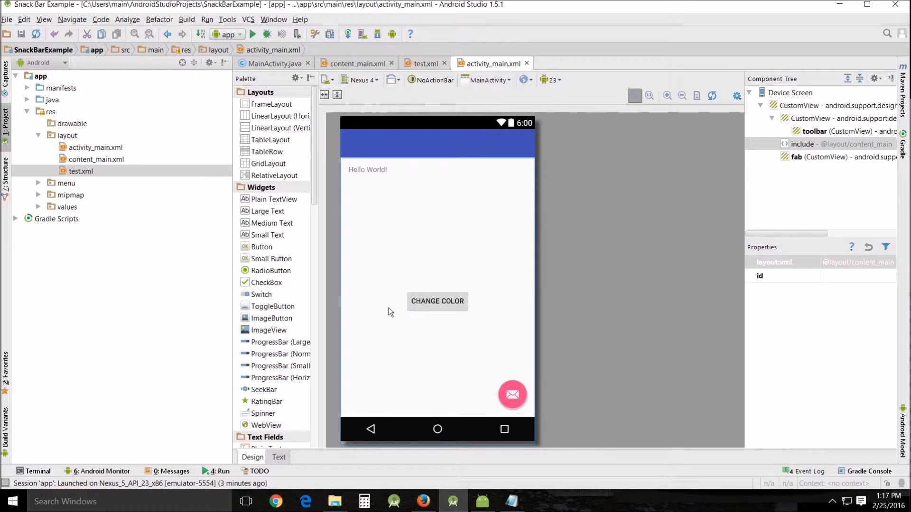
mouse_move(491, 271)
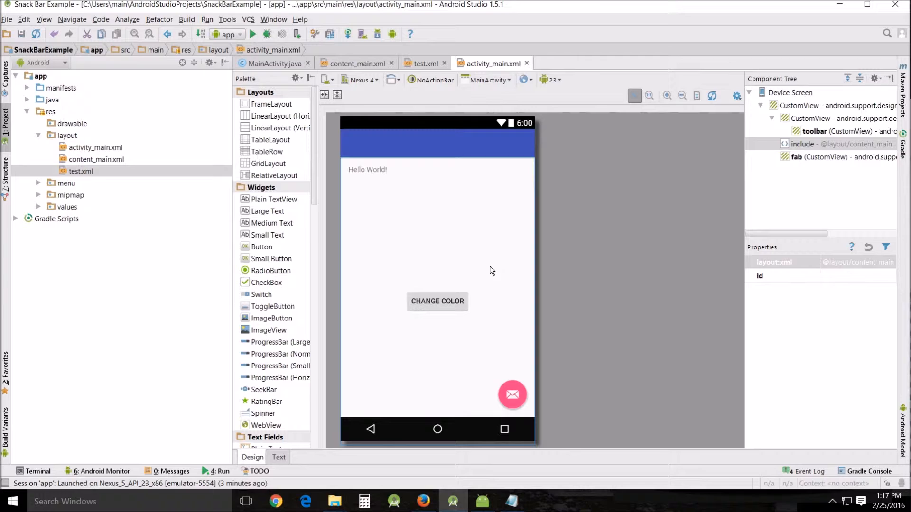
Scroll MainActivity.java's onCreate to the Change Color setOnClickListener that turns the layout red.
left_click(271, 63)
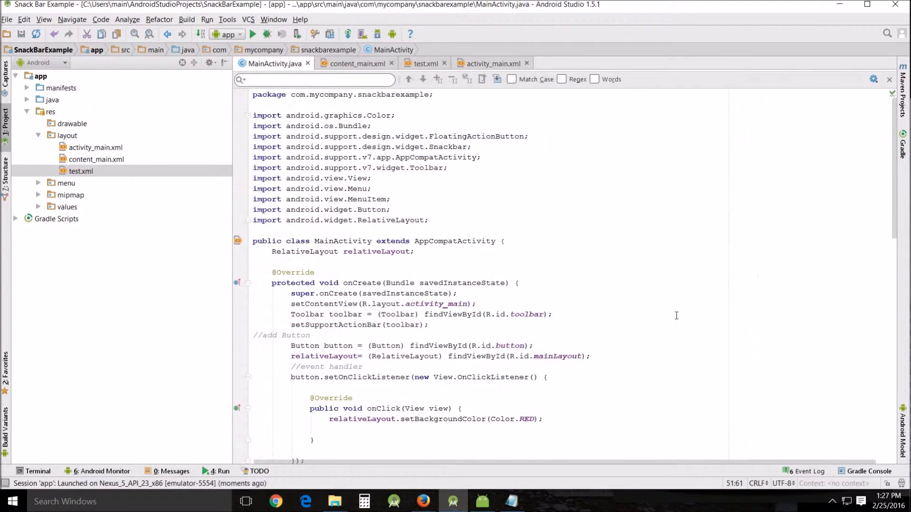
scroll("down", 3)
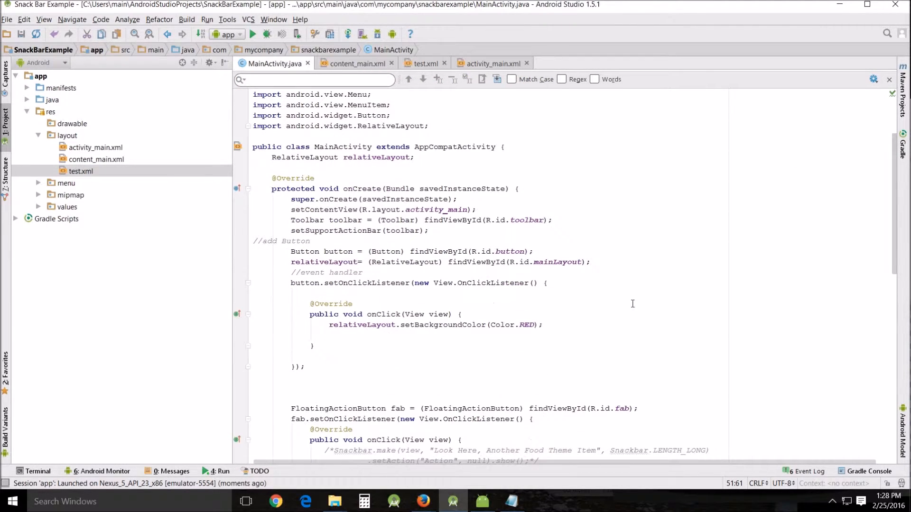
scroll("up", 3)
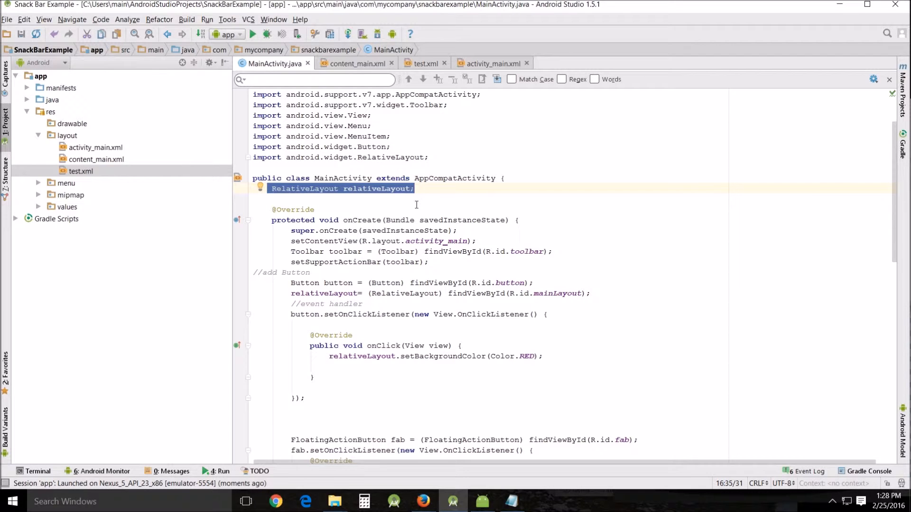
mouse_move(266, 248)
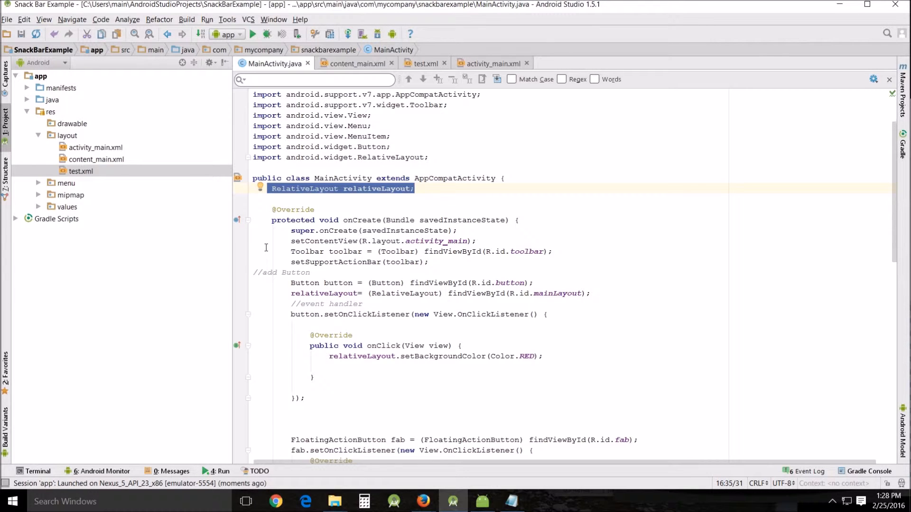
scroll("down", 3)
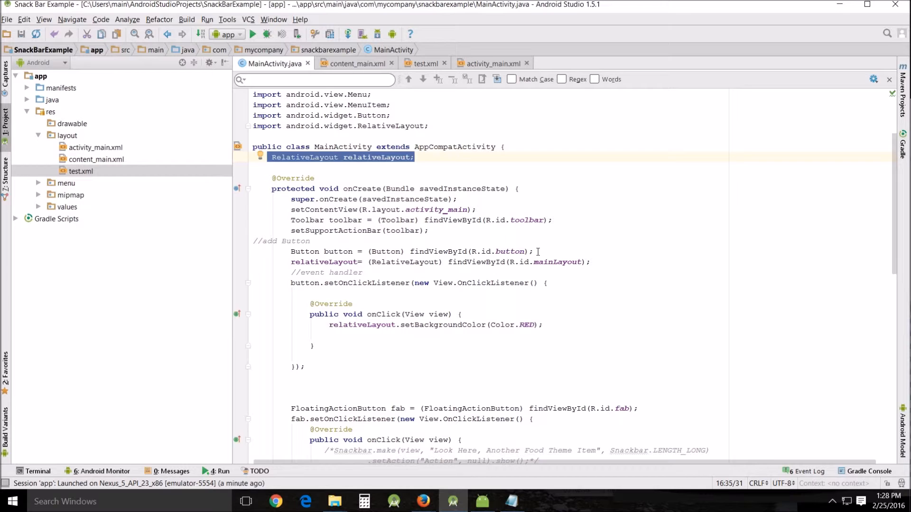
Add an 'add the RelLayout' comment below the button lookup line.
left_click(534, 251)
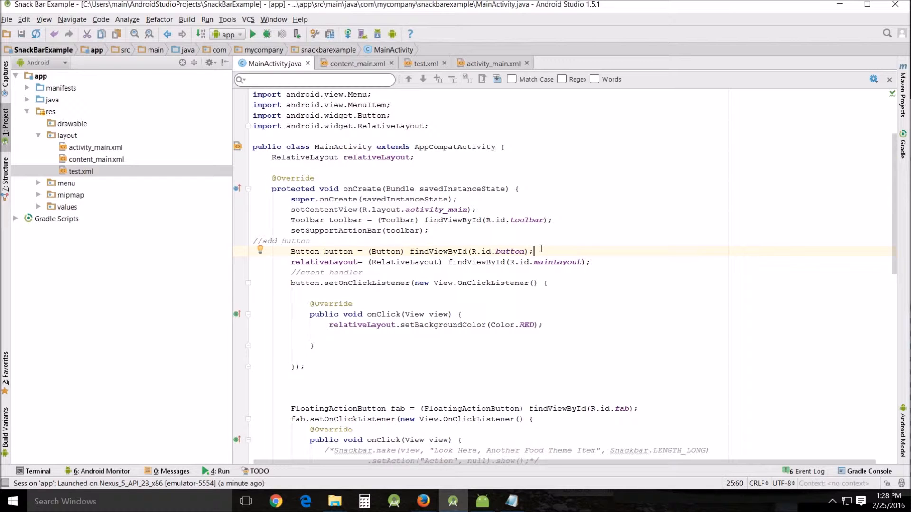
key("enter")
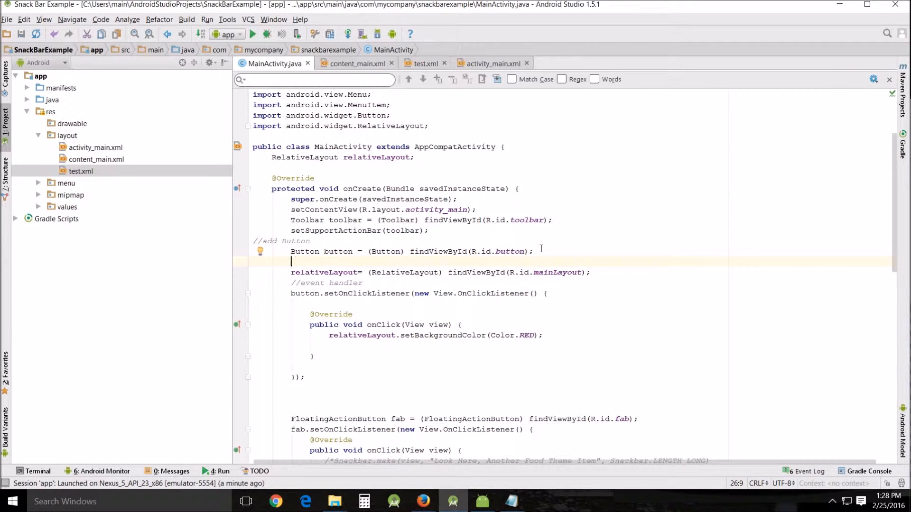
type("//add the")
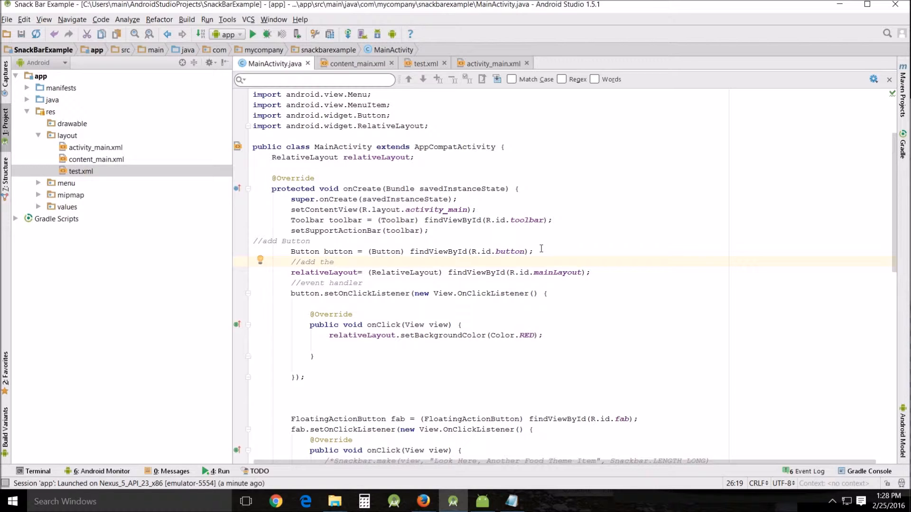
type("RelLayout")
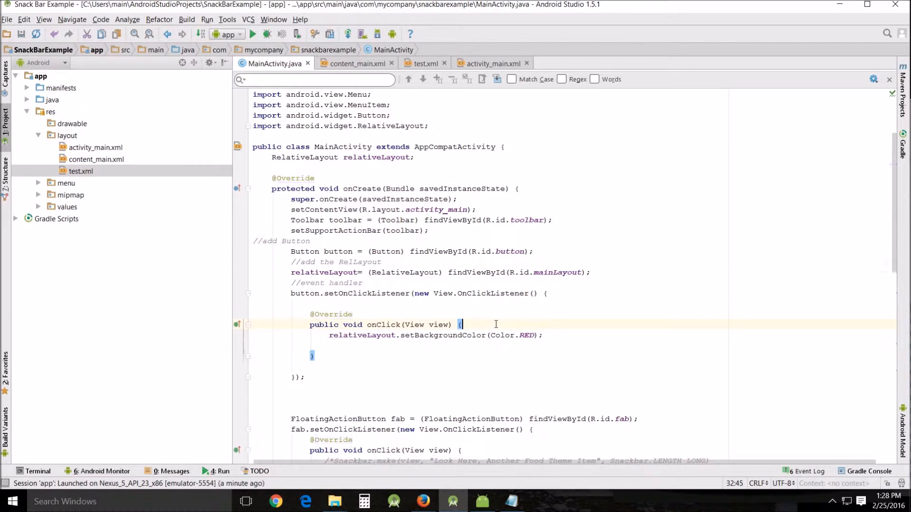
Add the 'change the RelLAYOUT to RED' comment inside the click handler.
key("enter")
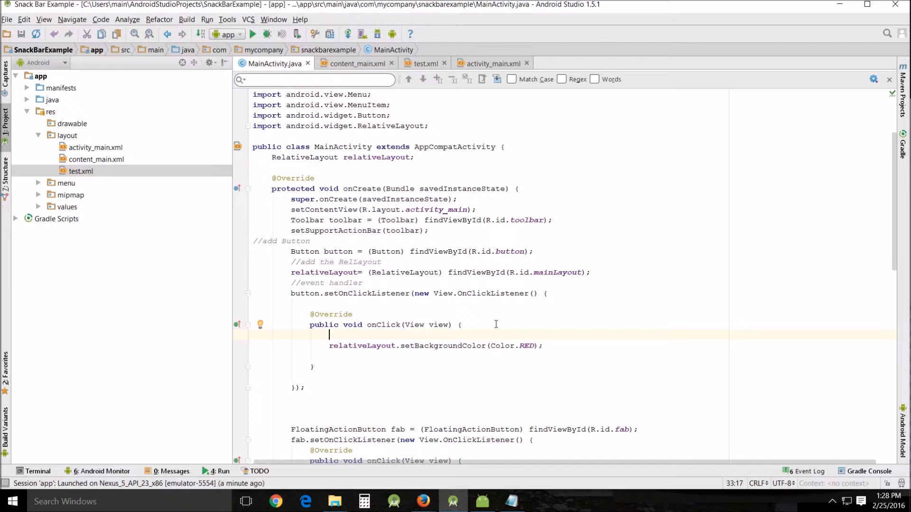
type("//change the RelA")
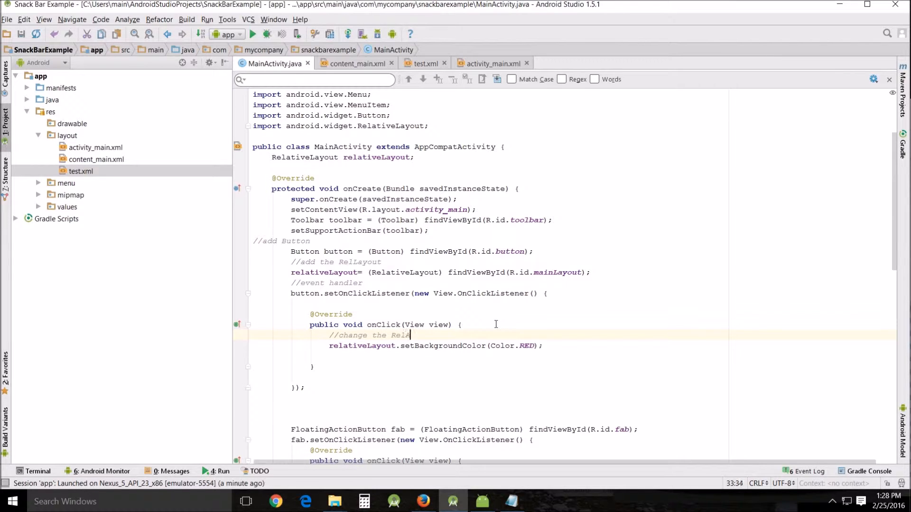
type("LAYOUT to RED")
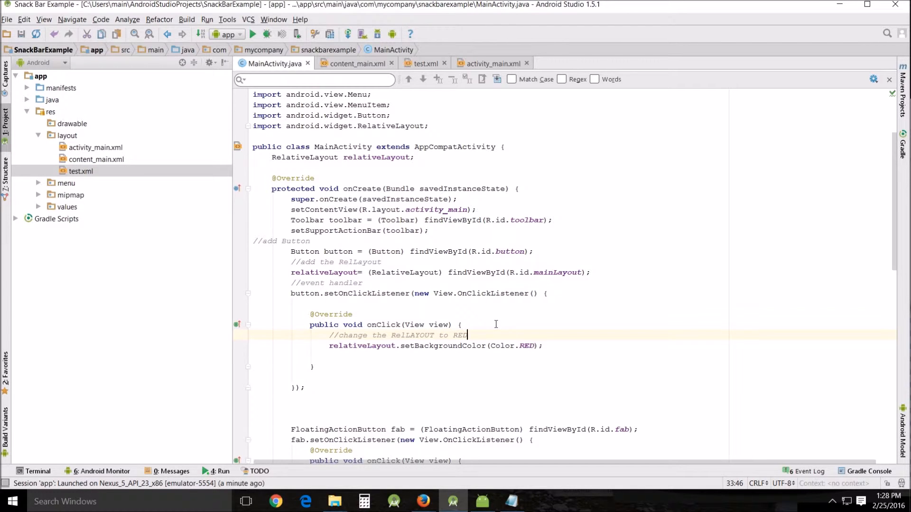
scroll("down", 3)
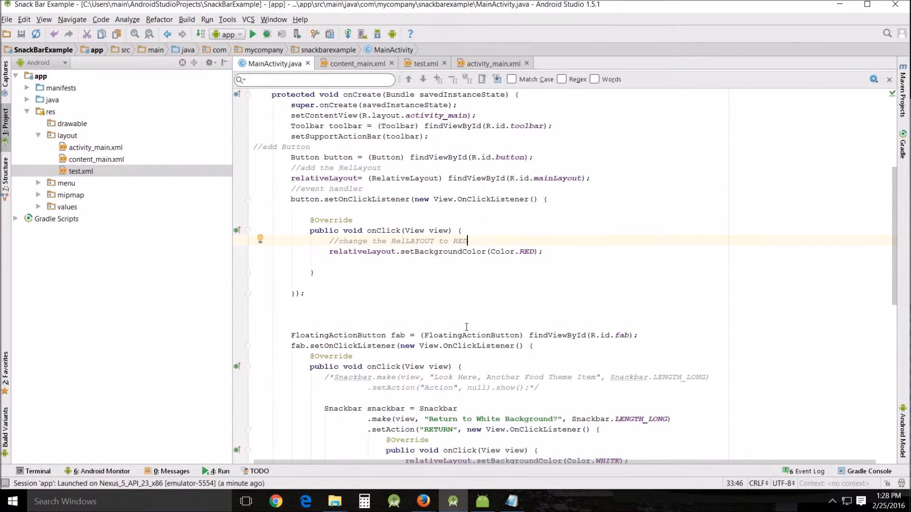
scroll("down", 3)
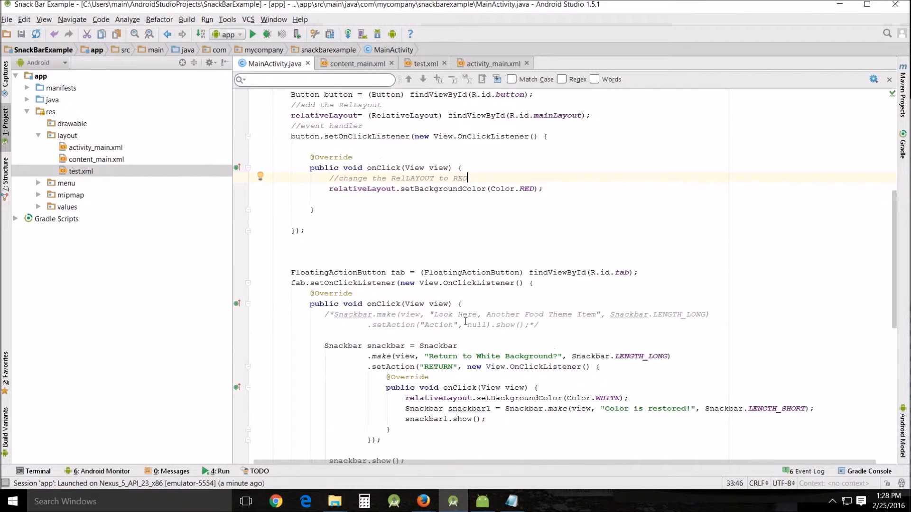
scroll("down", 3)
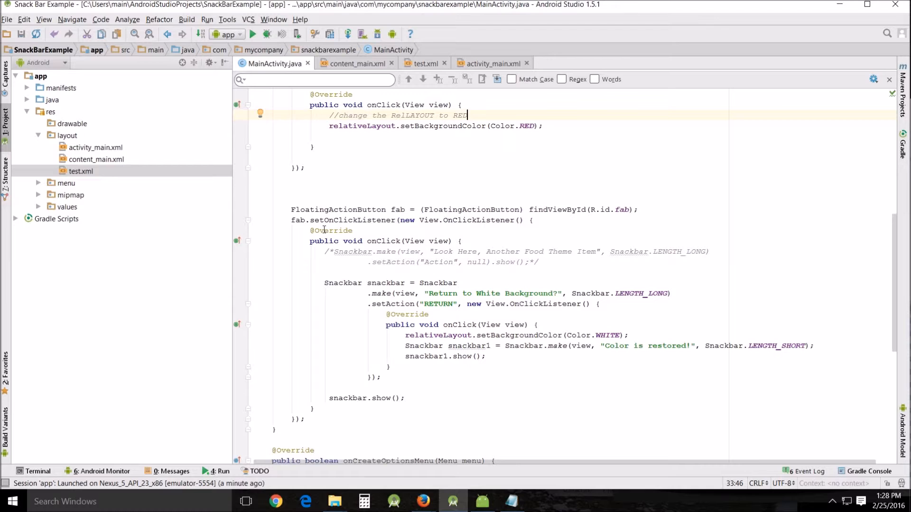
mouse_move(452, 233)
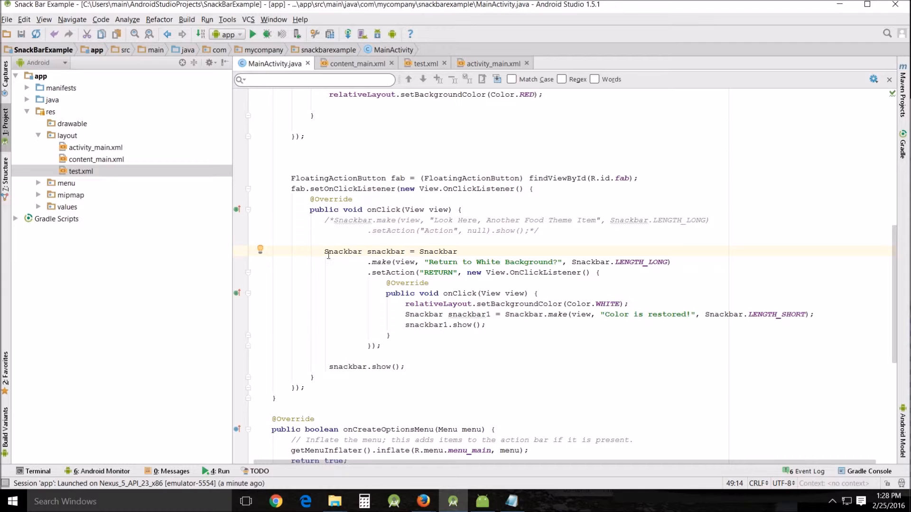
mouse_move(515, 293)
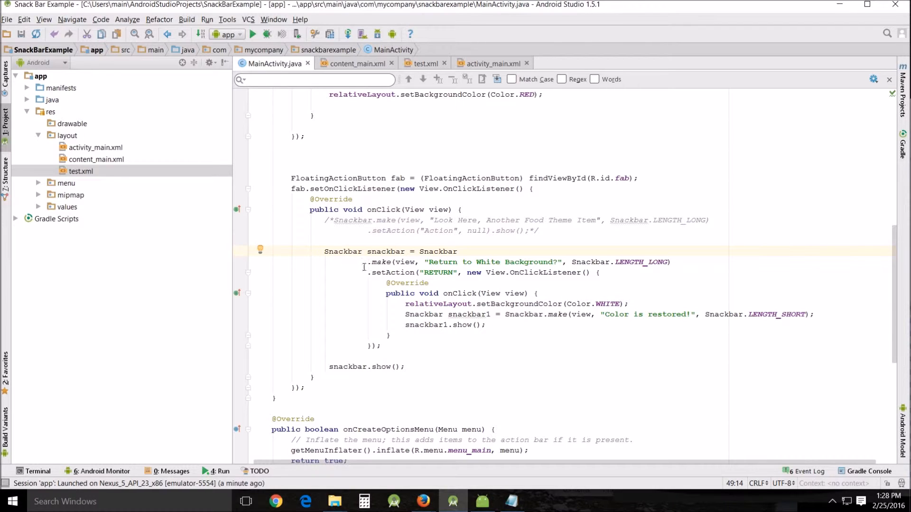
mouse_move(501, 263)
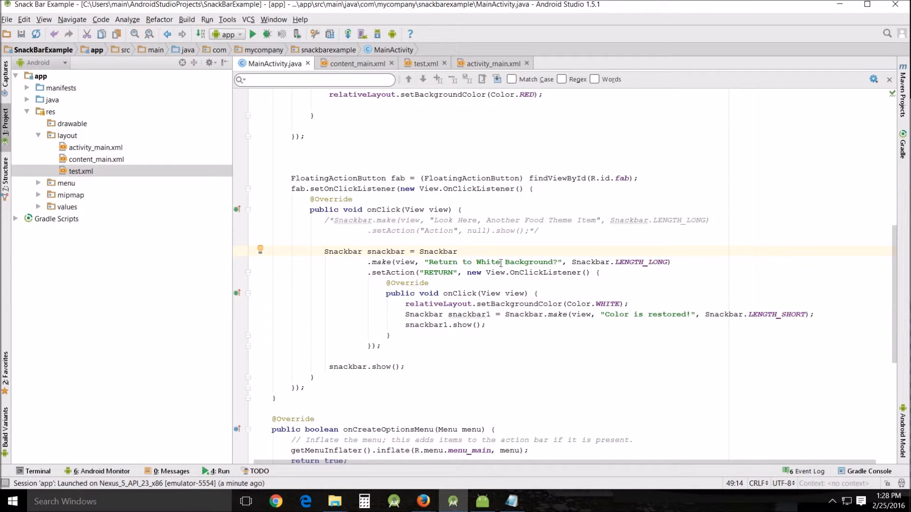
mouse_move(522, 266)
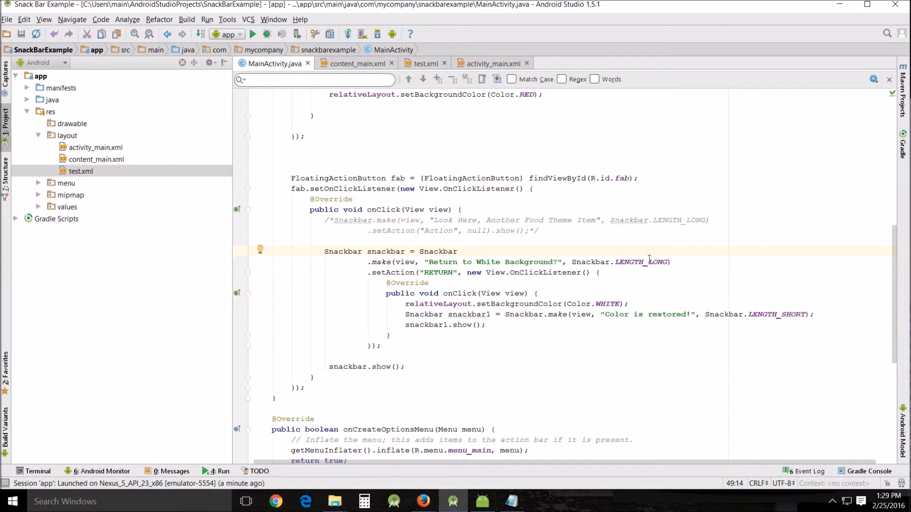
mouse_move(363, 272)
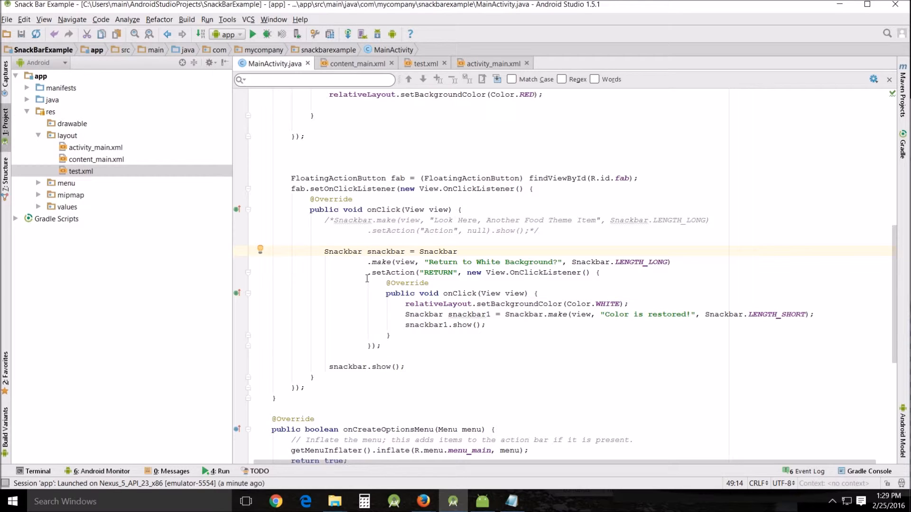
mouse_move(451, 288)
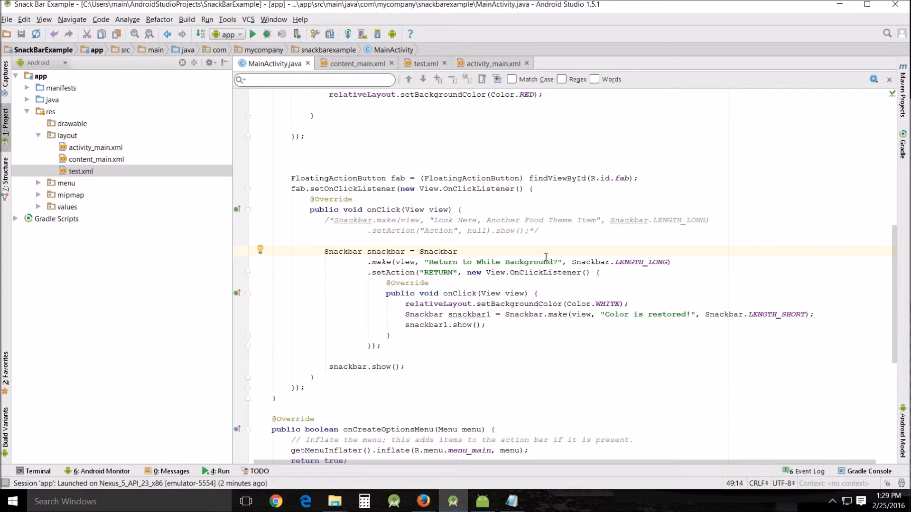
mouse_move(411, 306)
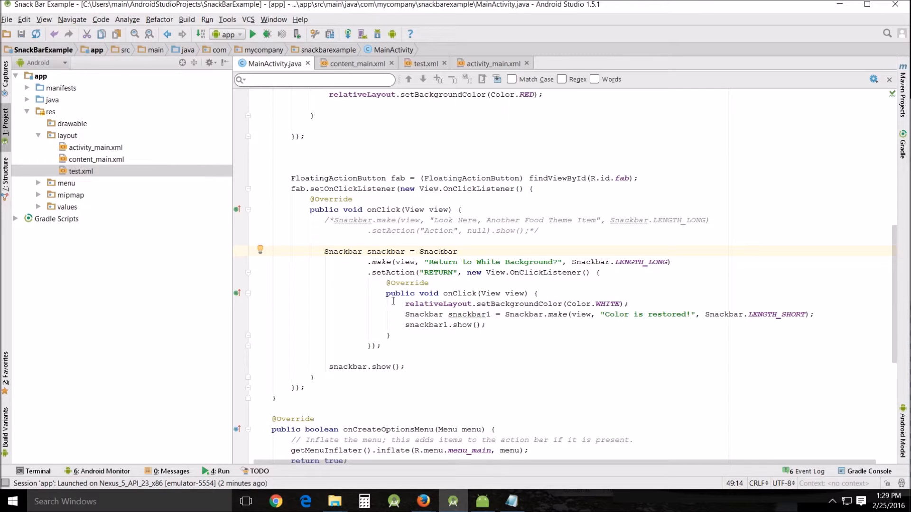
left_click(324, 250)
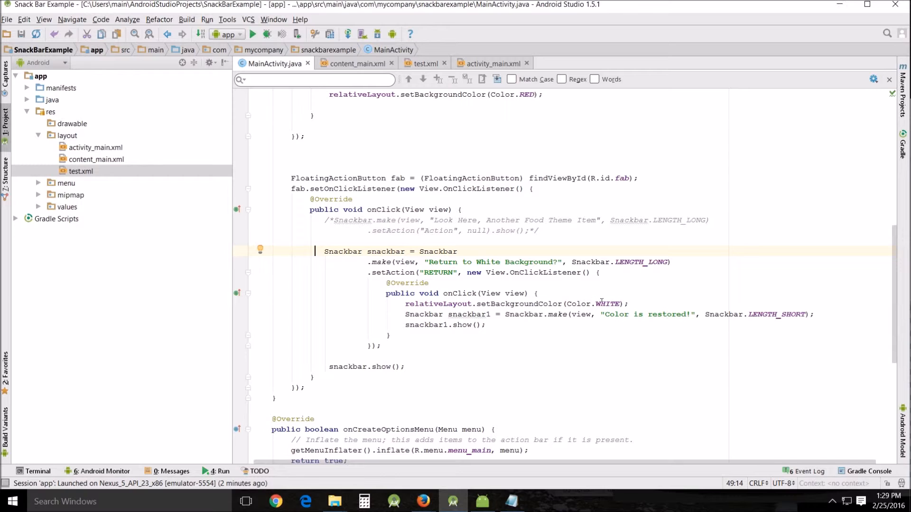
mouse_move(504, 307)
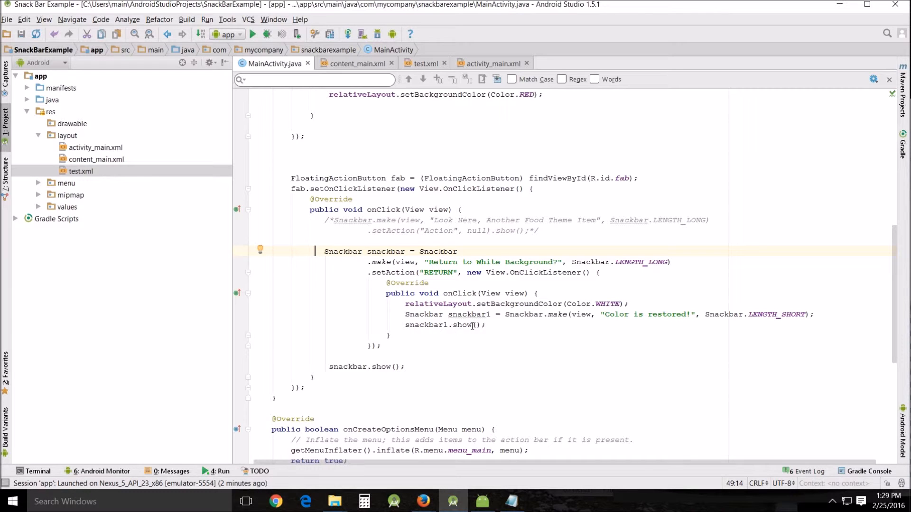
mouse_move(516, 321)
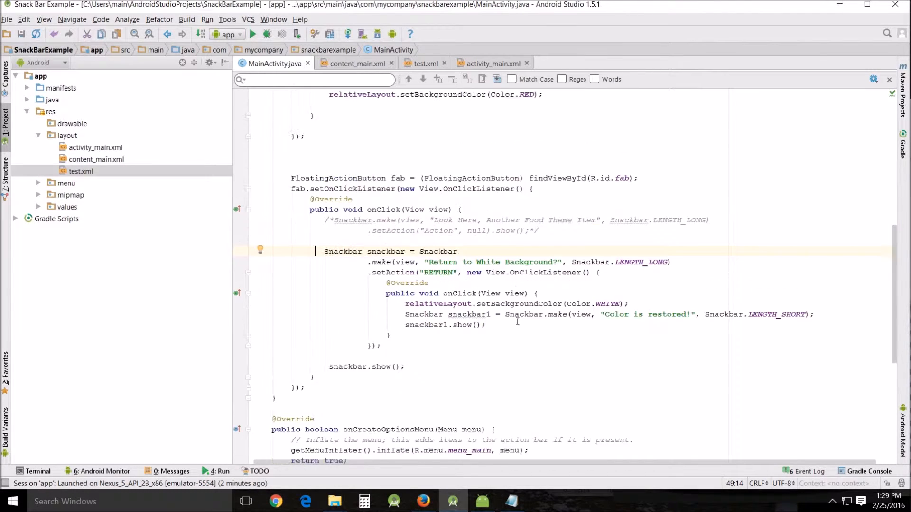
scroll("up", 3)
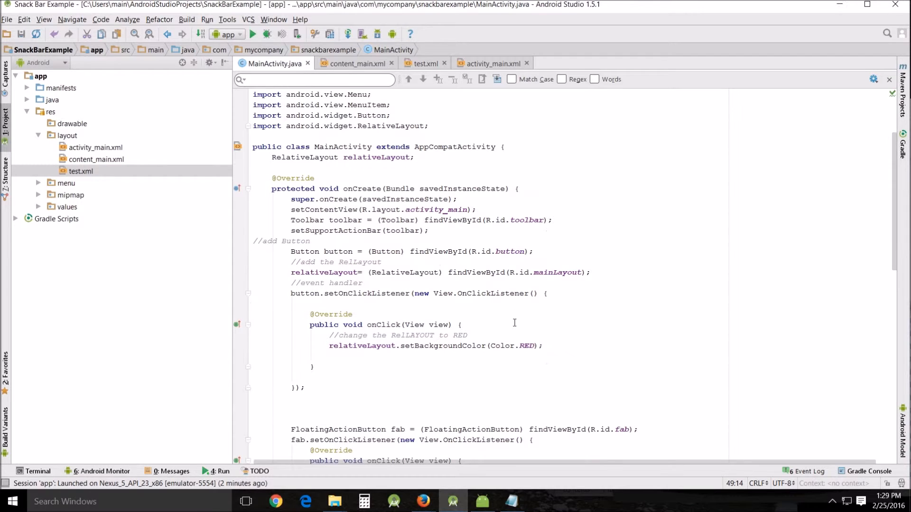
scroll("down", 3)
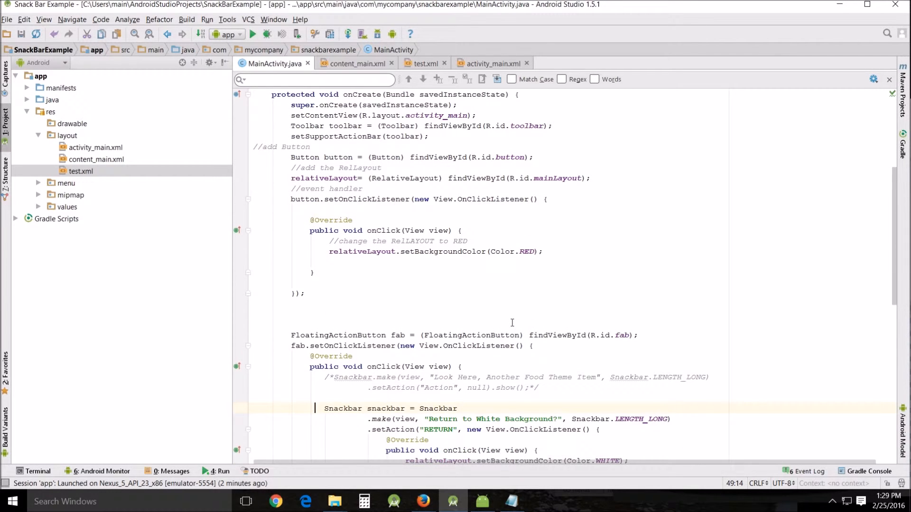
scroll("down", 3)
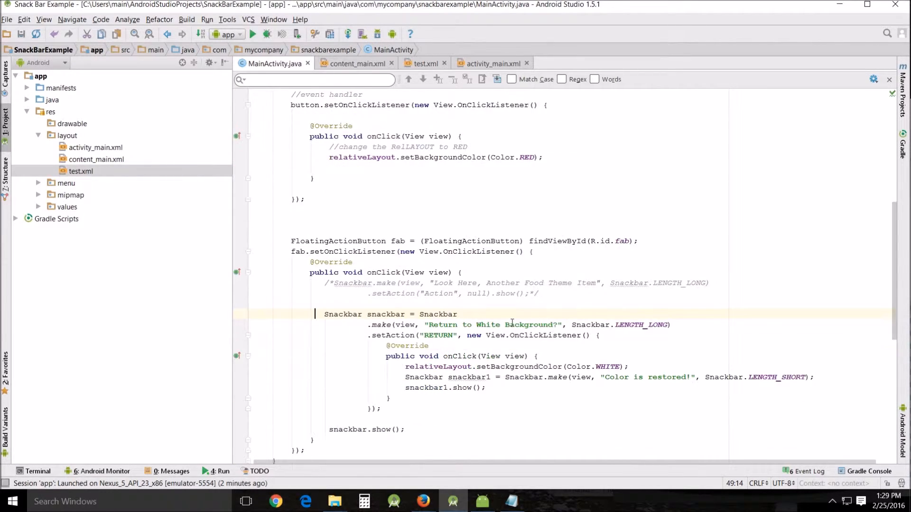
scroll("down", 3)
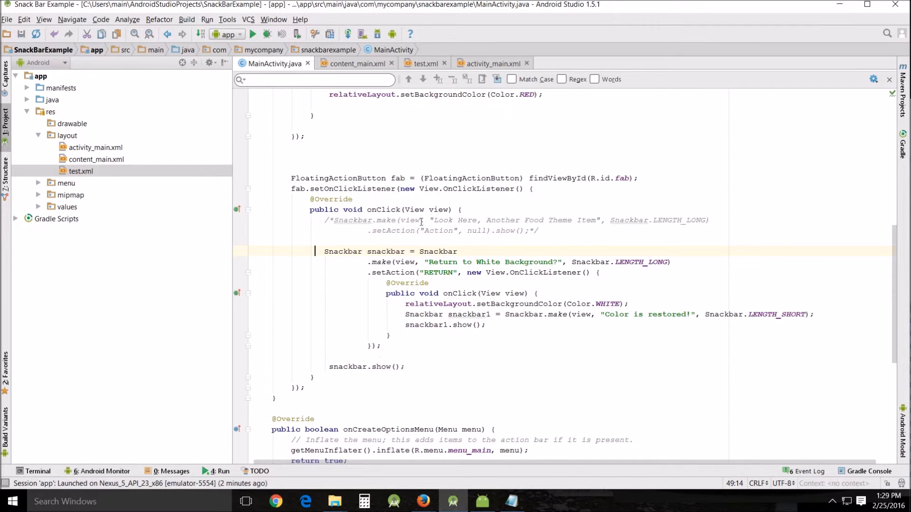
mouse_move(521, 334)
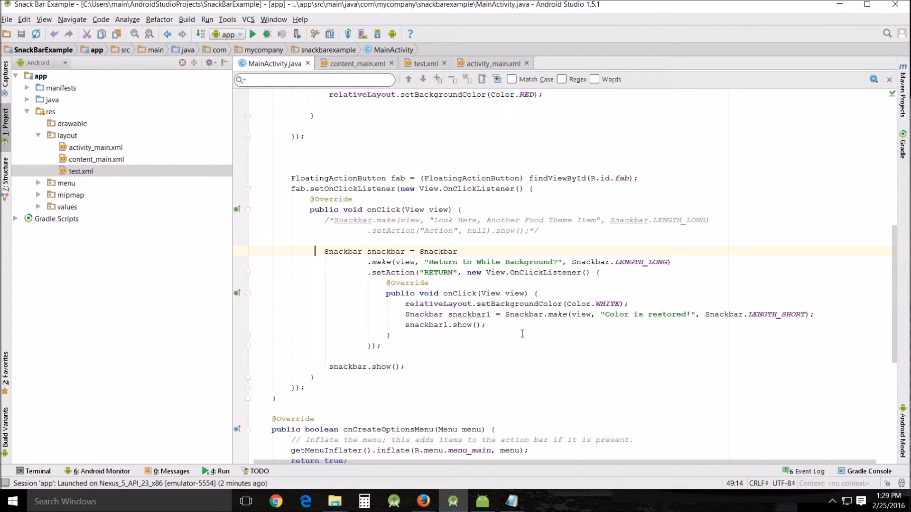
mouse_move(457, 262)
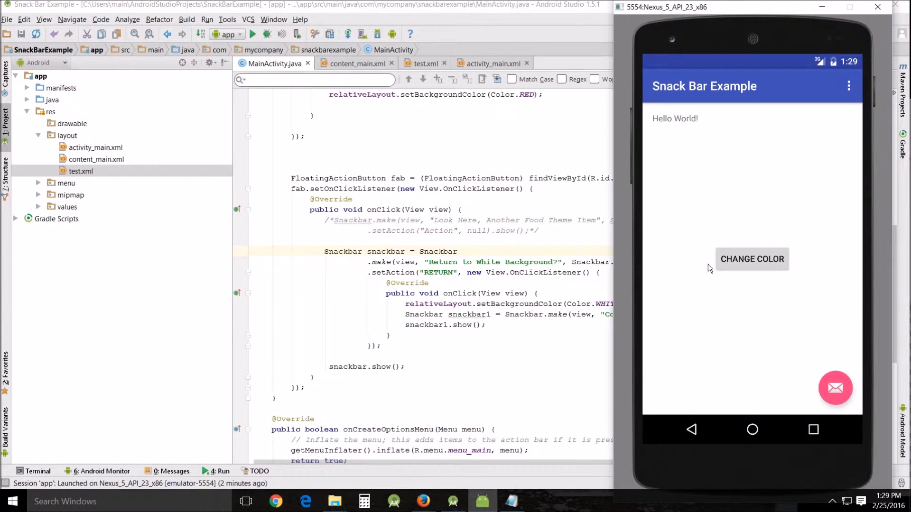
mouse_move(777, 235)
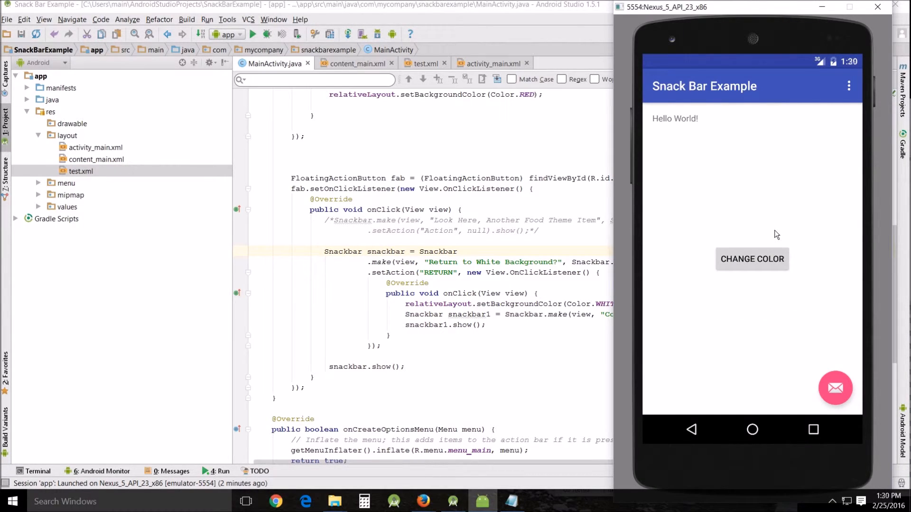
mouse_move(709, 113)
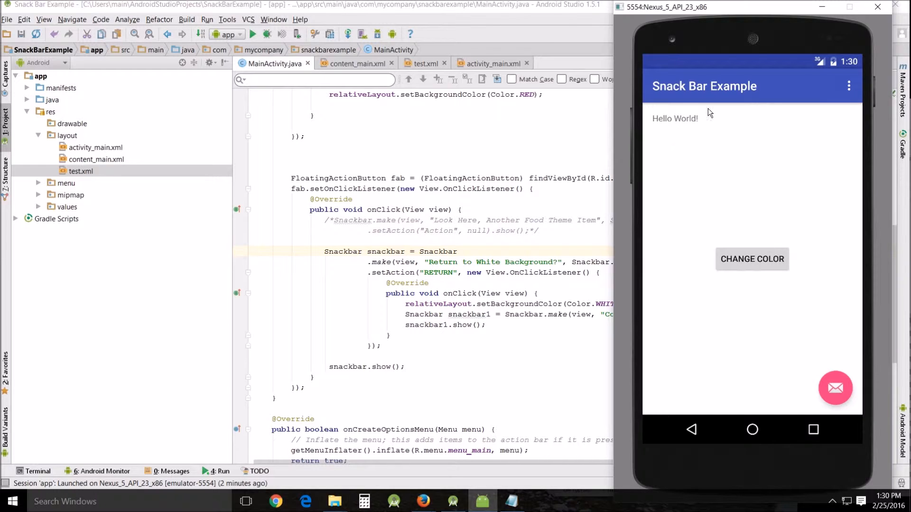
mouse_move(686, 138)
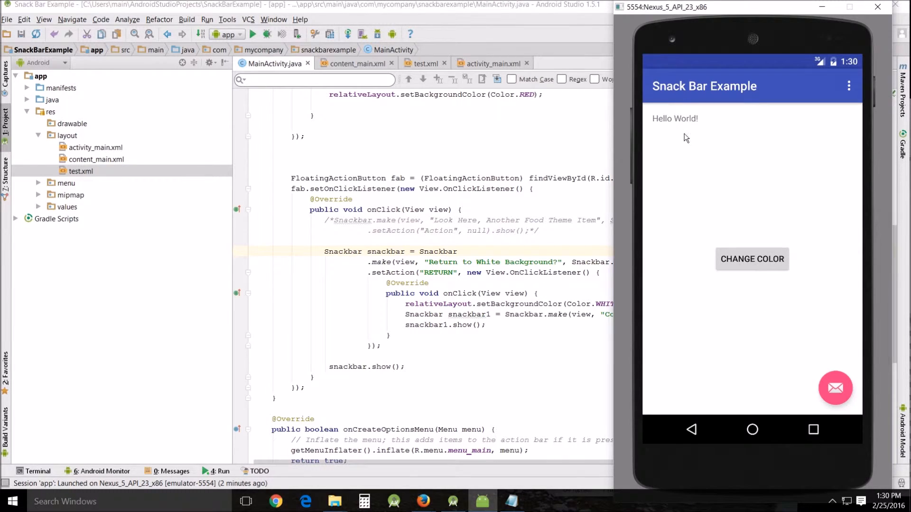
mouse_move(736, 295)
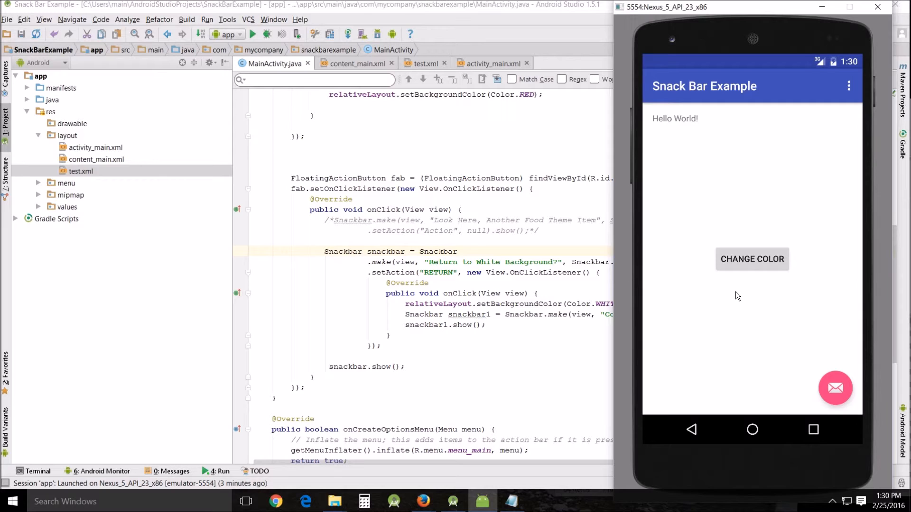
mouse_move(751, 259)
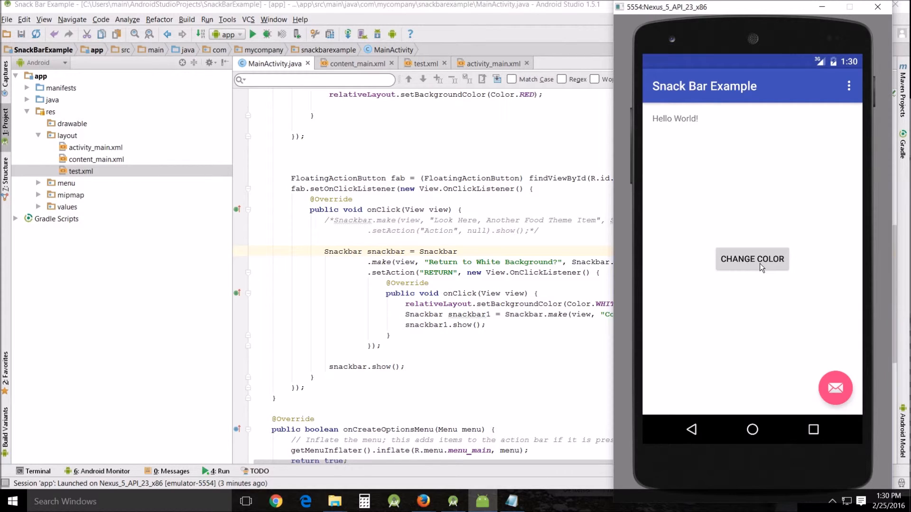
Tap CHANGE COLOR to turn red, show the snackbar, then tap RETURN for white.
left_click(751, 258)
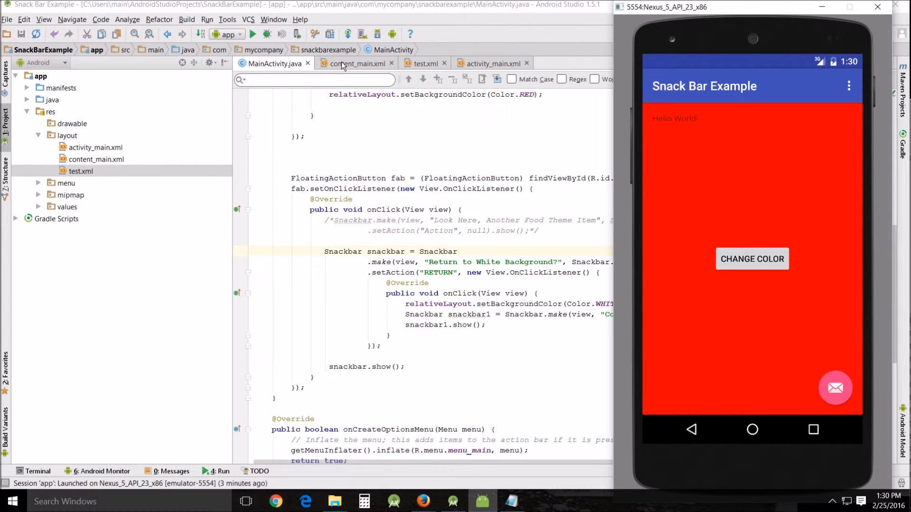
mouse_move(731, 222)
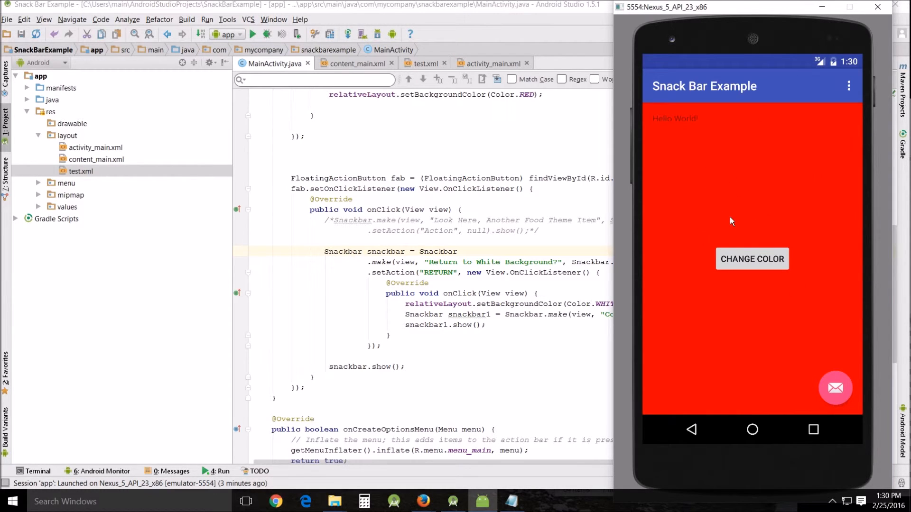
left_click(835, 388)
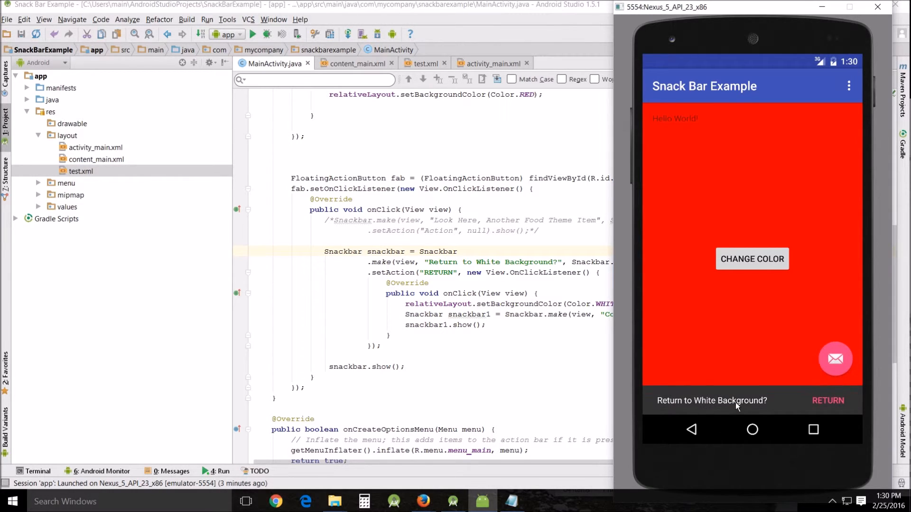
left_click(827, 400)
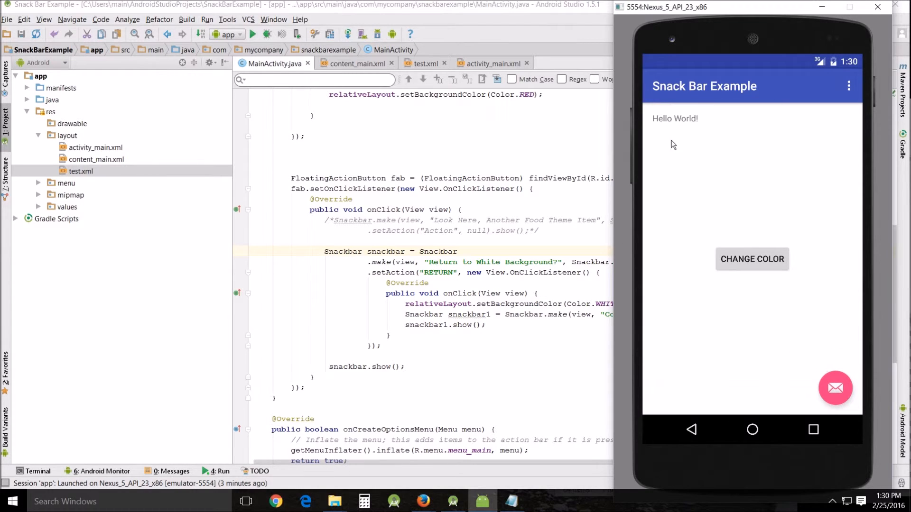
mouse_move(769, 259)
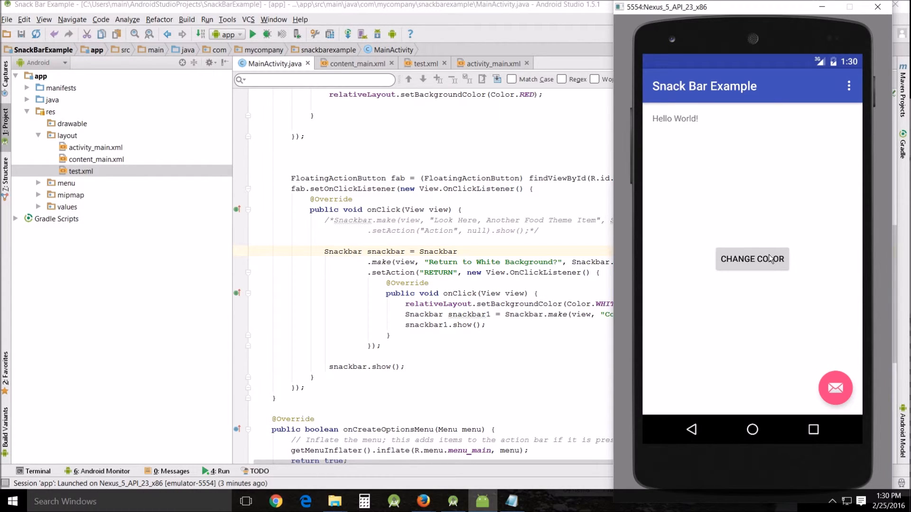